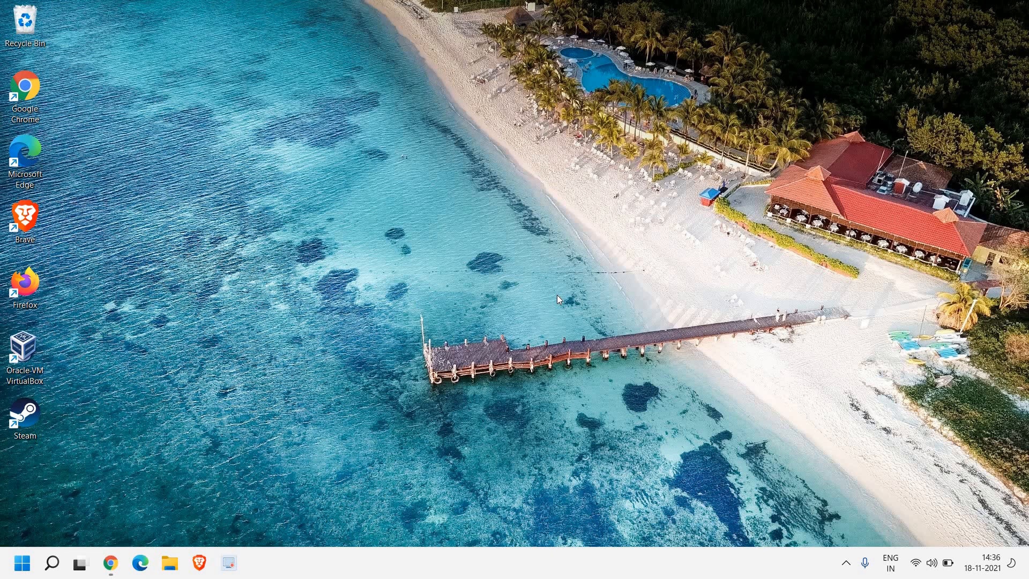
{"action": "mouse_move", "coordinate": [293, 337]}
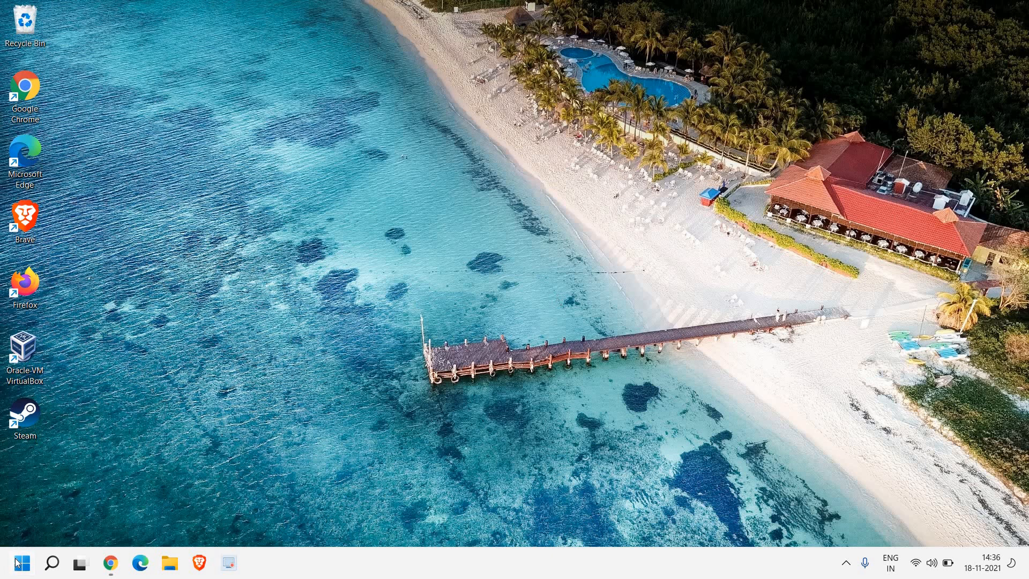
- Open the Run dialog from the Start button's right-click menu to launch cleanmgr
{"action": "right_click", "coordinate": [16, 562]}
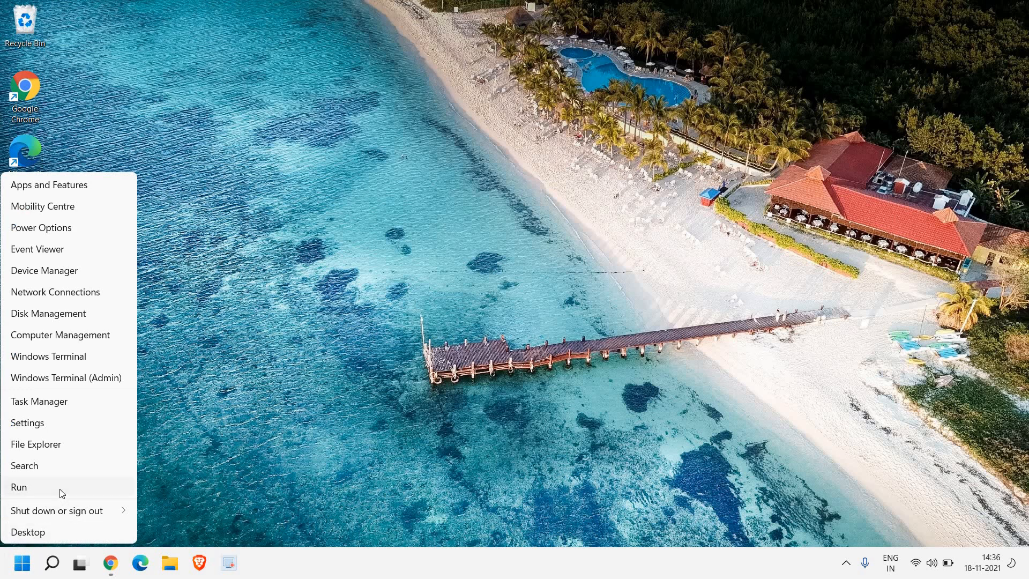
{"action": "left_click", "coordinate": [18, 487]}
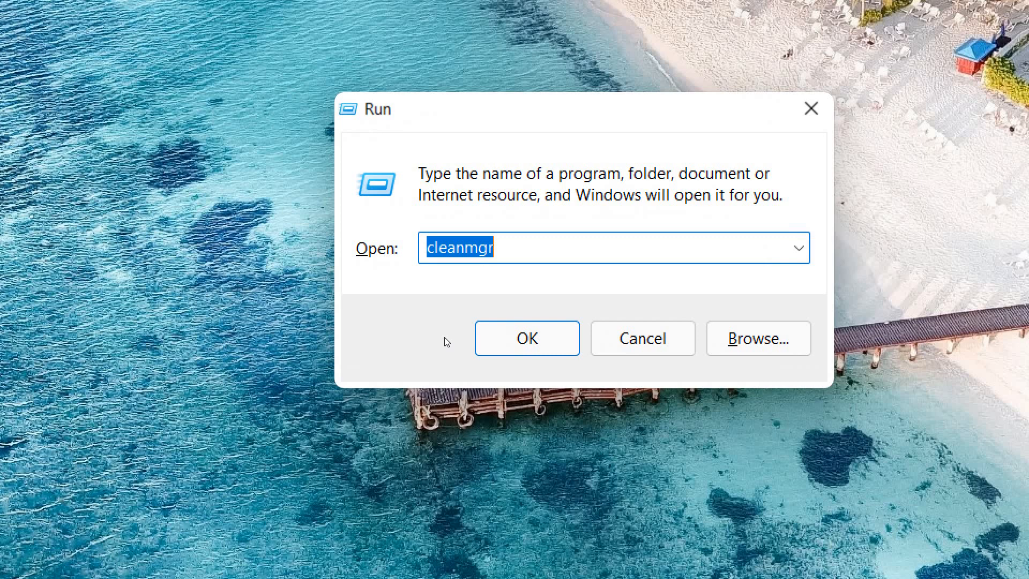
{"action": "mouse_move", "coordinate": [461, 312]}
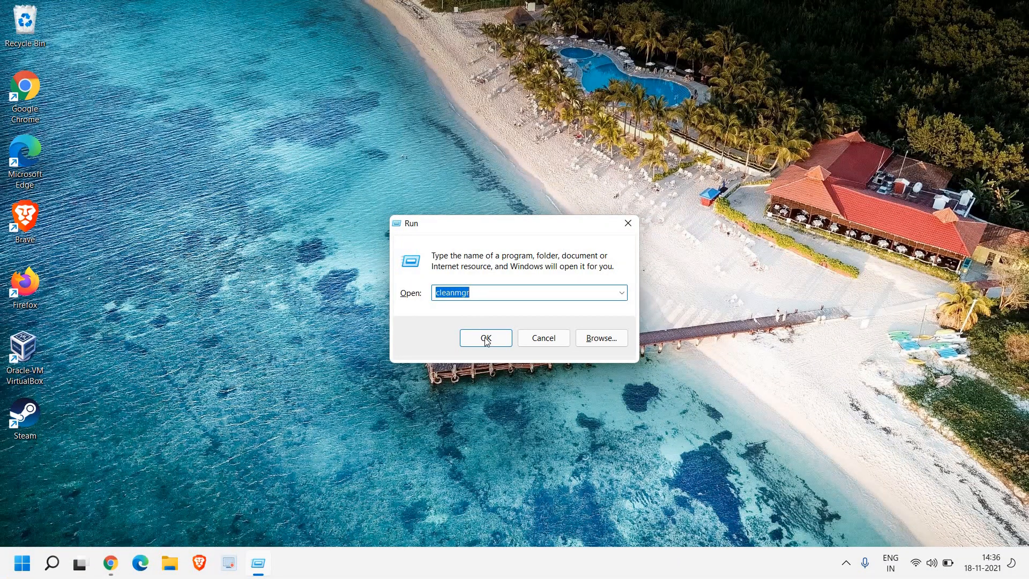
- Launch cleanmgr, tick Recycle Bin and Temporary files, and start the 247 MB clean-up of C:
{"action": "left_click", "coordinate": [485, 338]}
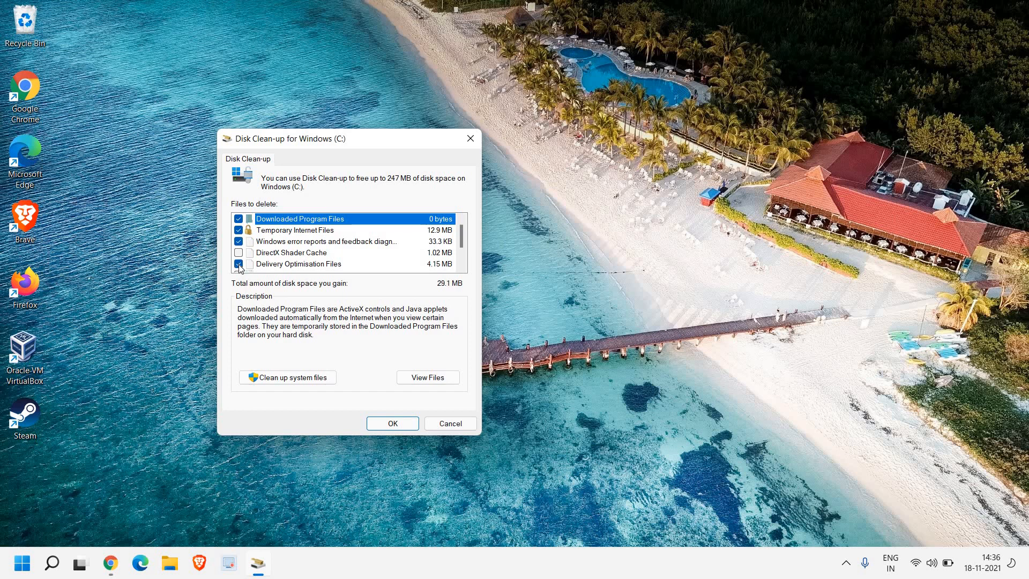
{"action": "scroll", "scroll_direction": "down", "scroll_amount": 3}
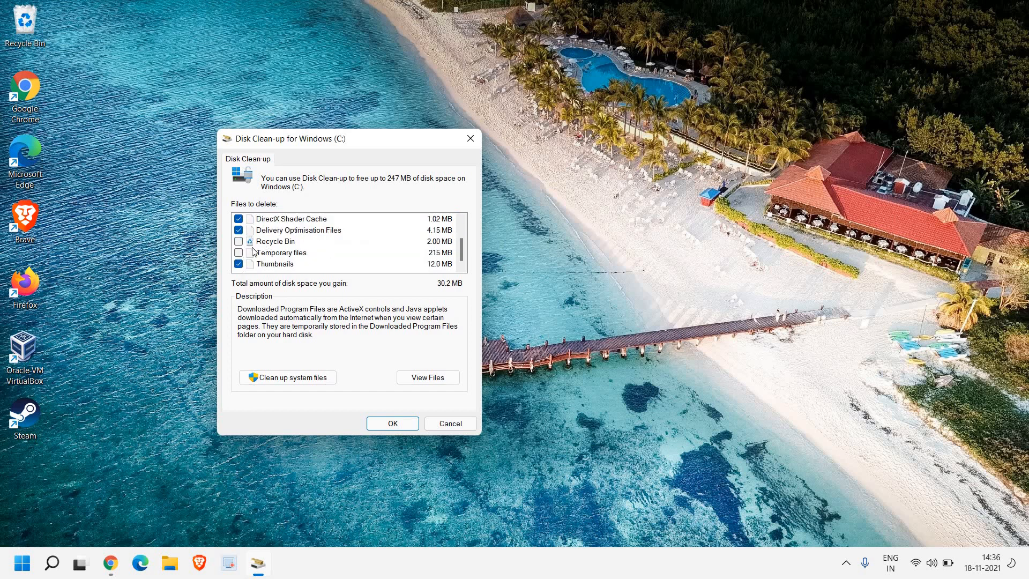
{"action": "left_click", "coordinate": [239, 240]}
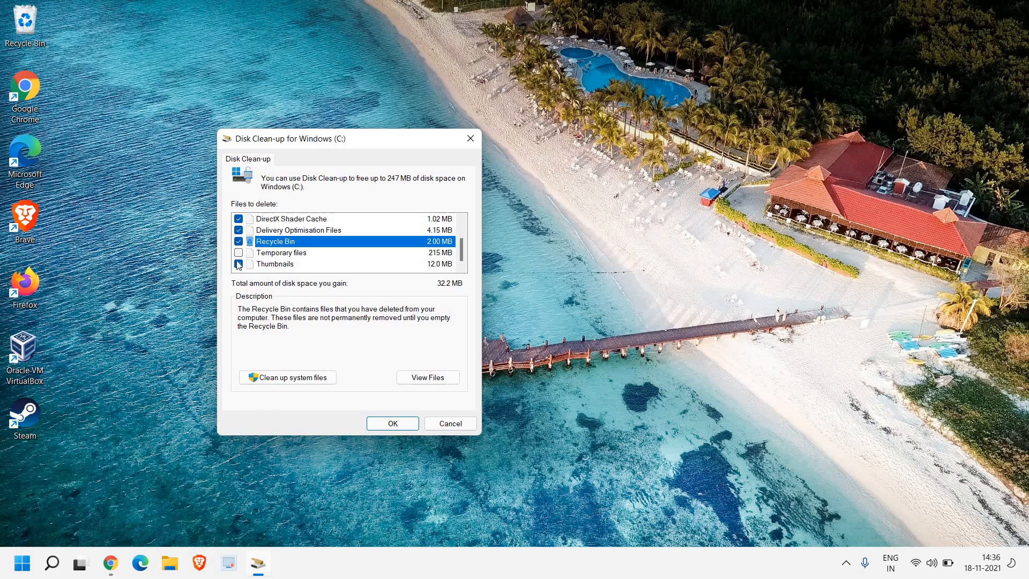
{"action": "left_click", "coordinate": [239, 252]}
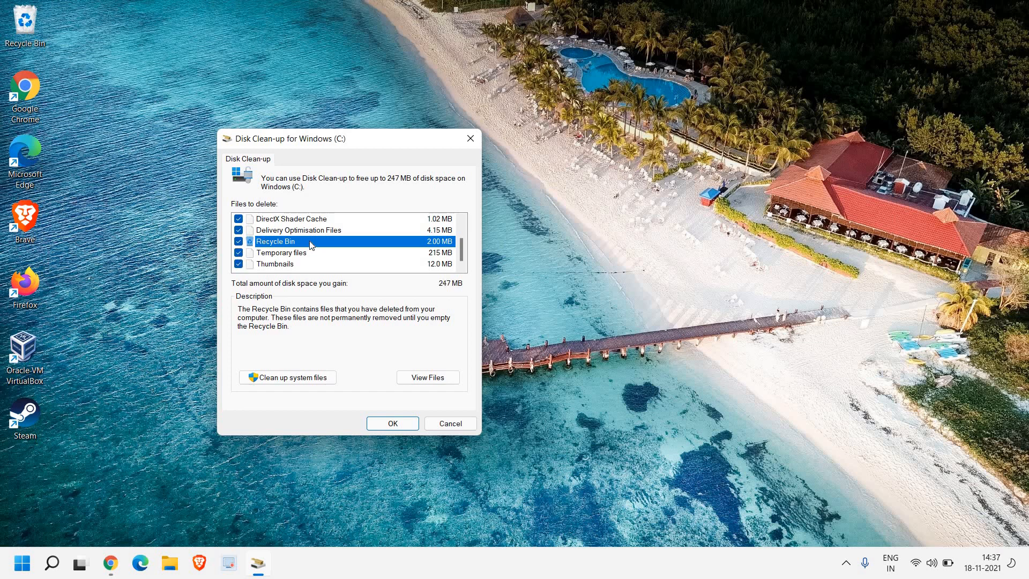
{"action": "mouse_move", "coordinate": [296, 252]}
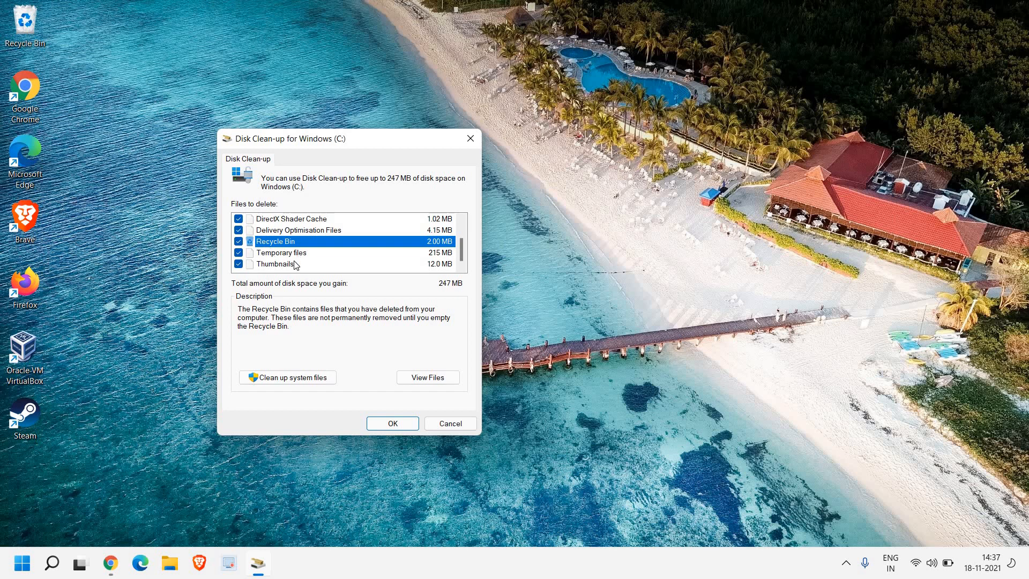
{"action": "mouse_move", "coordinate": [463, 295]}
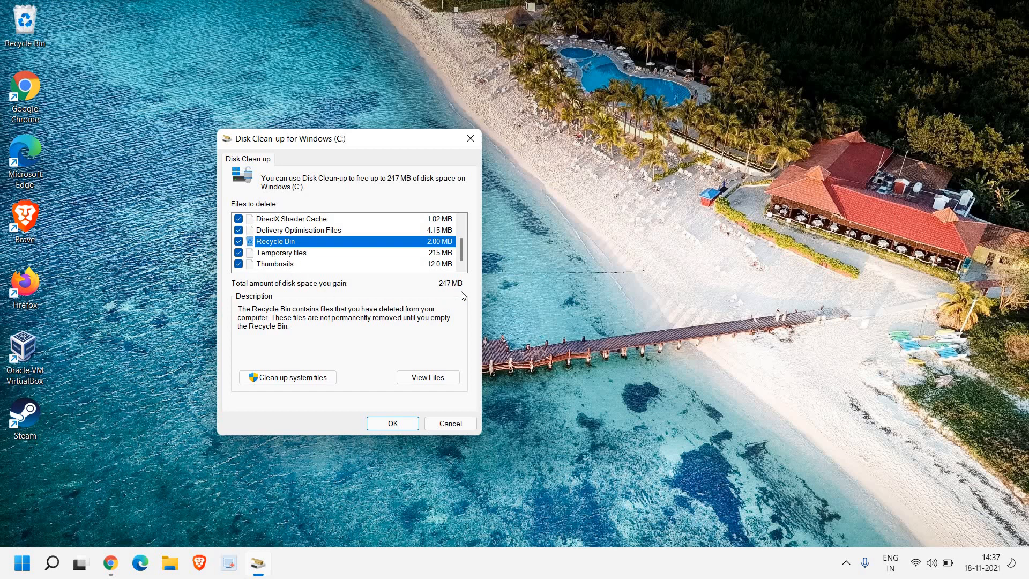
{"action": "mouse_move", "coordinate": [450, 302]}
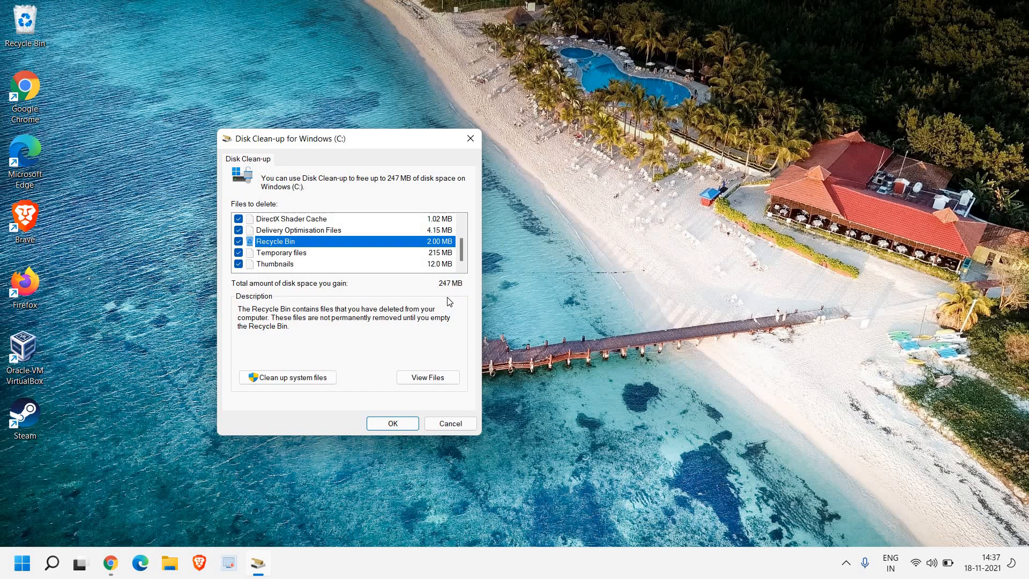
{"action": "mouse_move", "coordinate": [442, 297]}
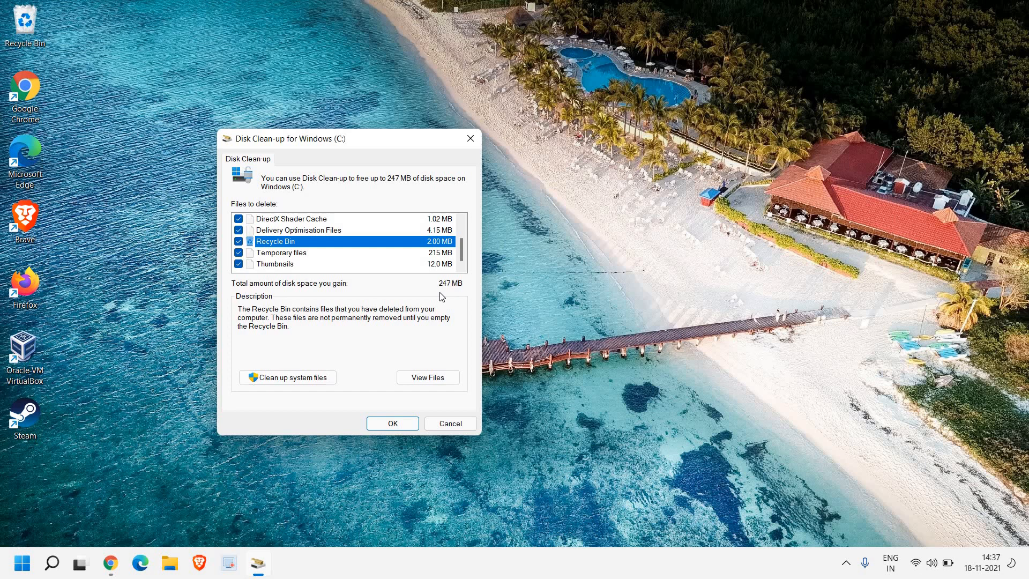
{"action": "mouse_move", "coordinate": [371, 241]}
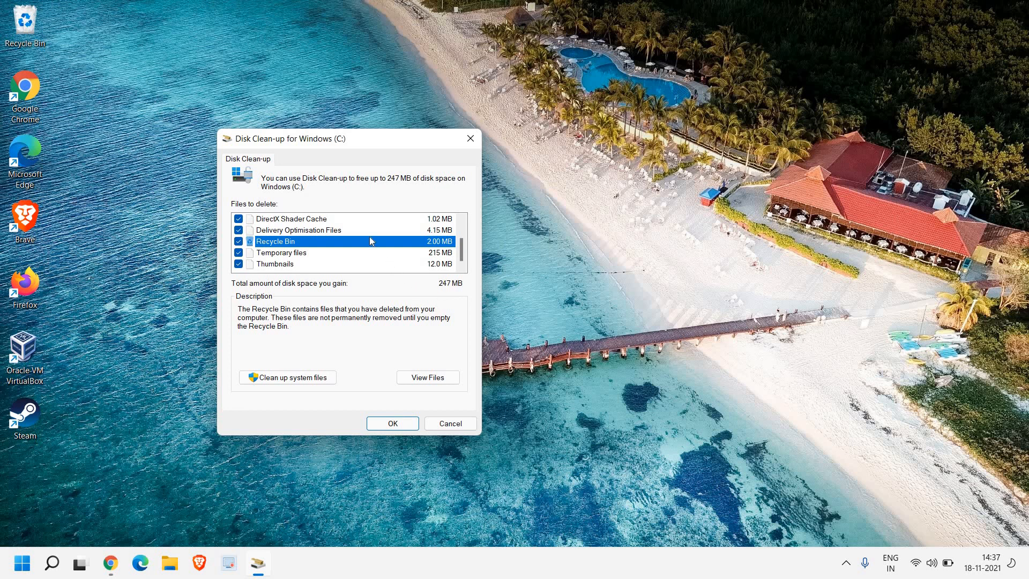
{"action": "mouse_move", "coordinate": [392, 424]}
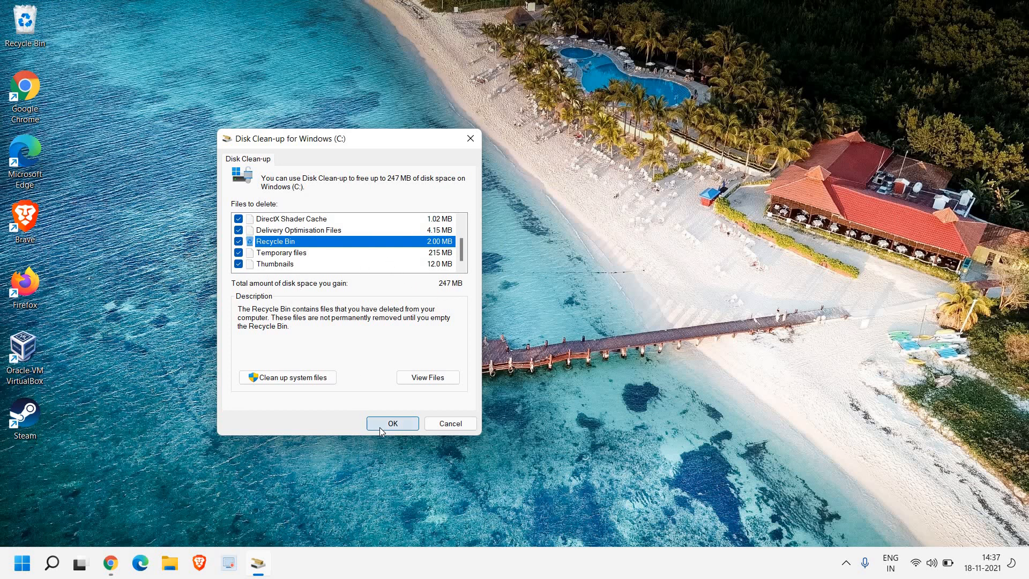
{"action": "left_click", "coordinate": [392, 423]}
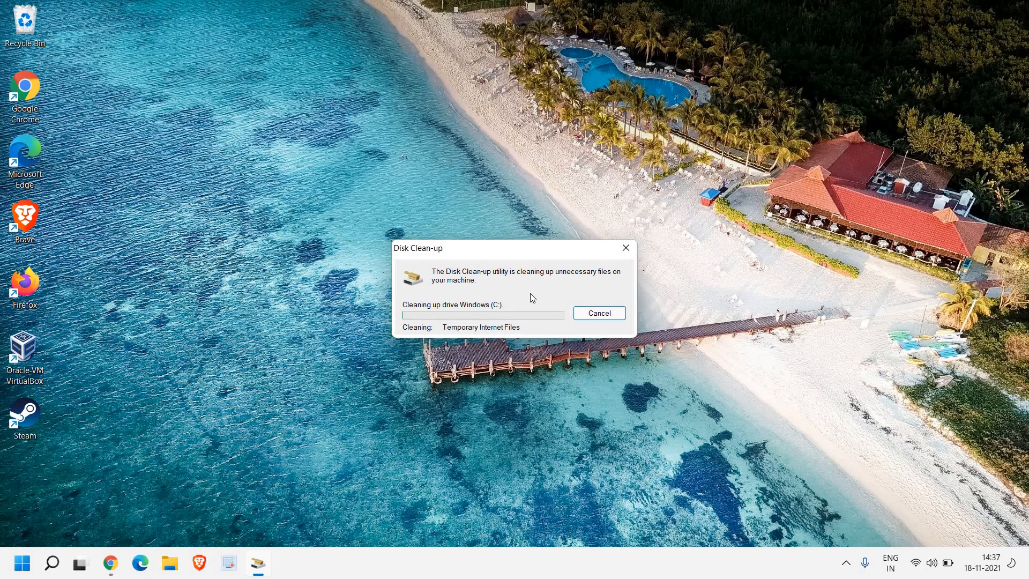
- Open the Windows temp folder via Run and grant access permission
{"action": "right_click", "coordinate": [21, 564]}
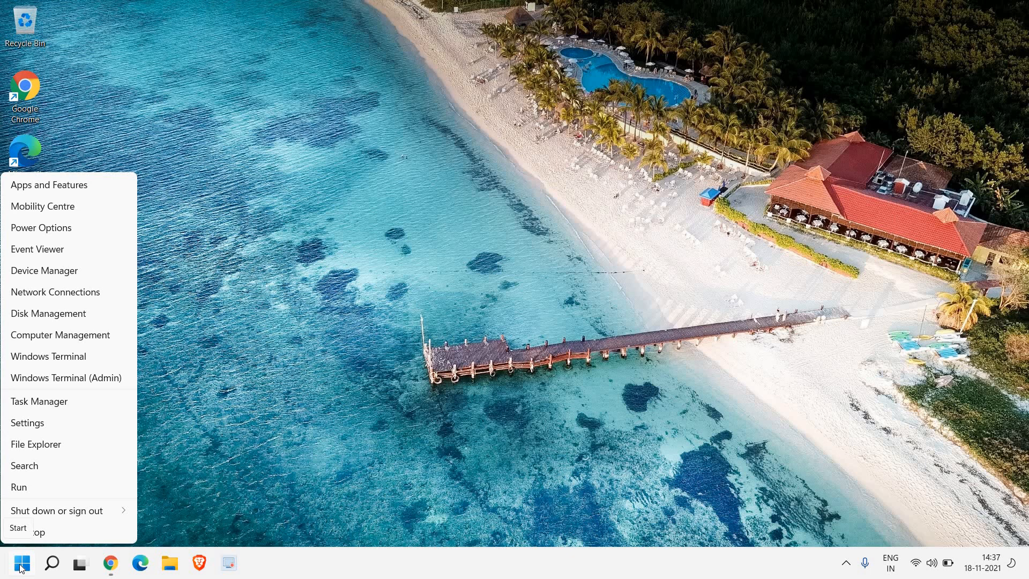
{"action": "left_click", "coordinate": [18, 486]}
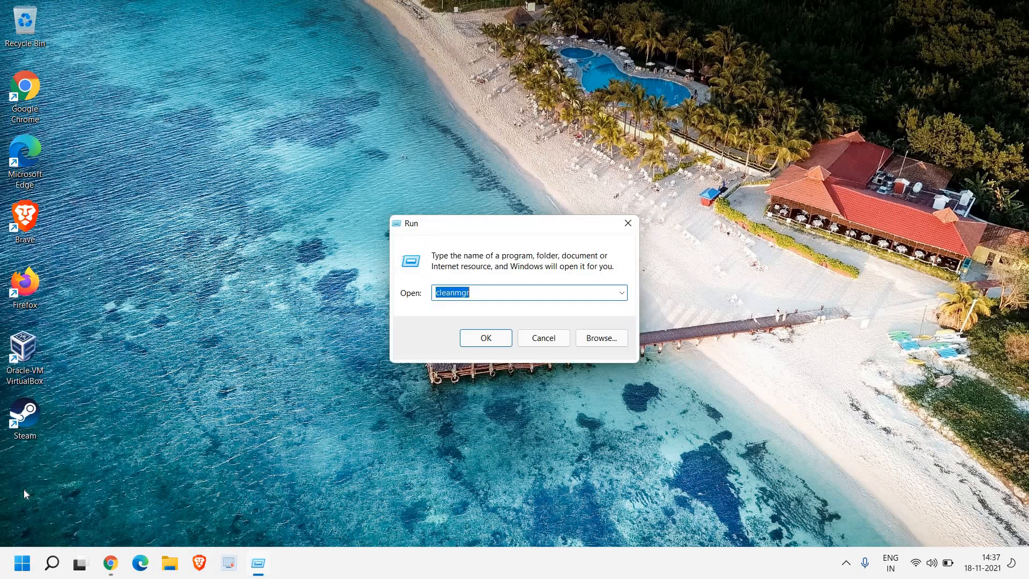
{"action": "mouse_move", "coordinate": [508, 293]}
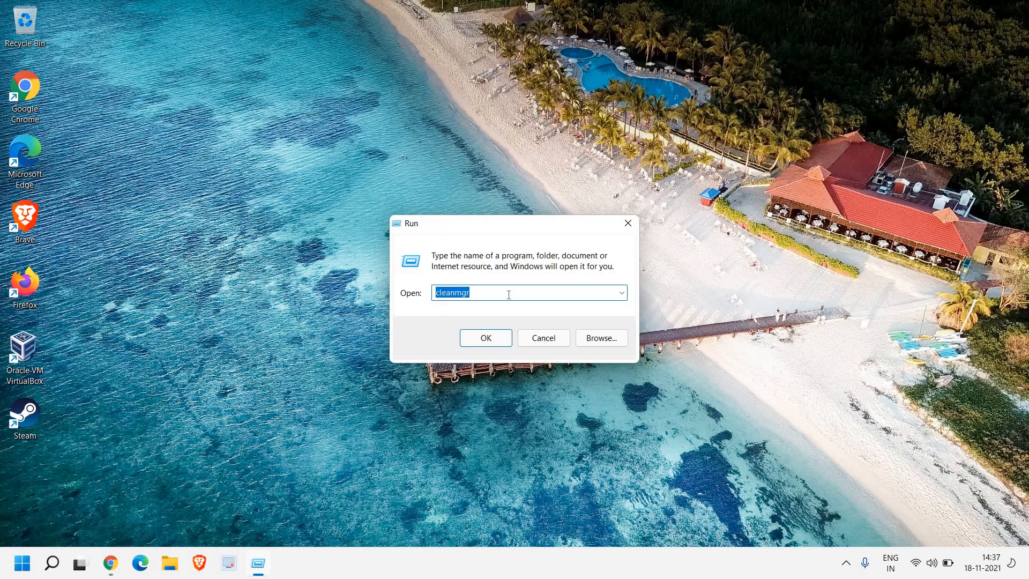
{"action": "type", "text": "tem"}
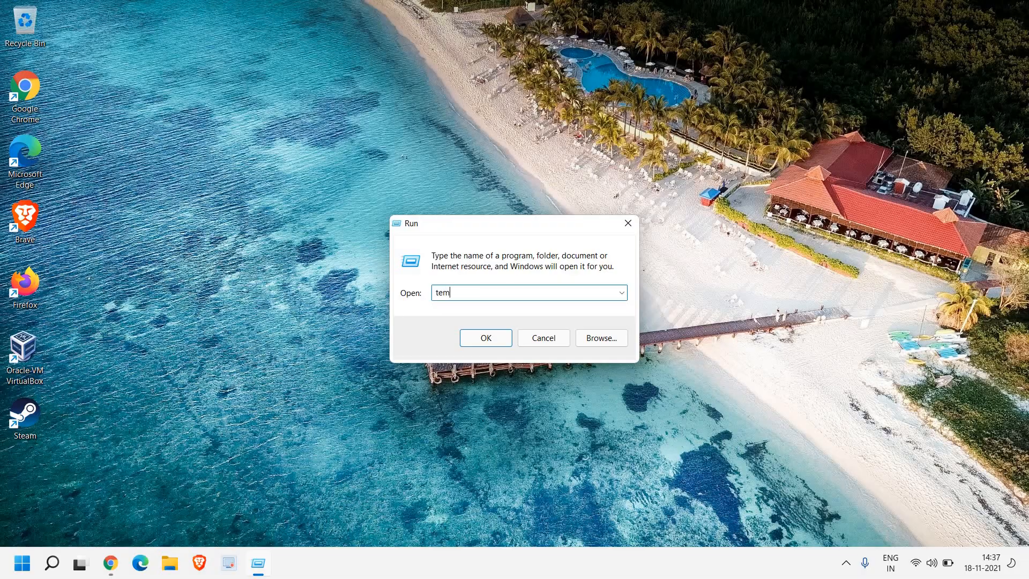
{"action": "type", "text": "p"}
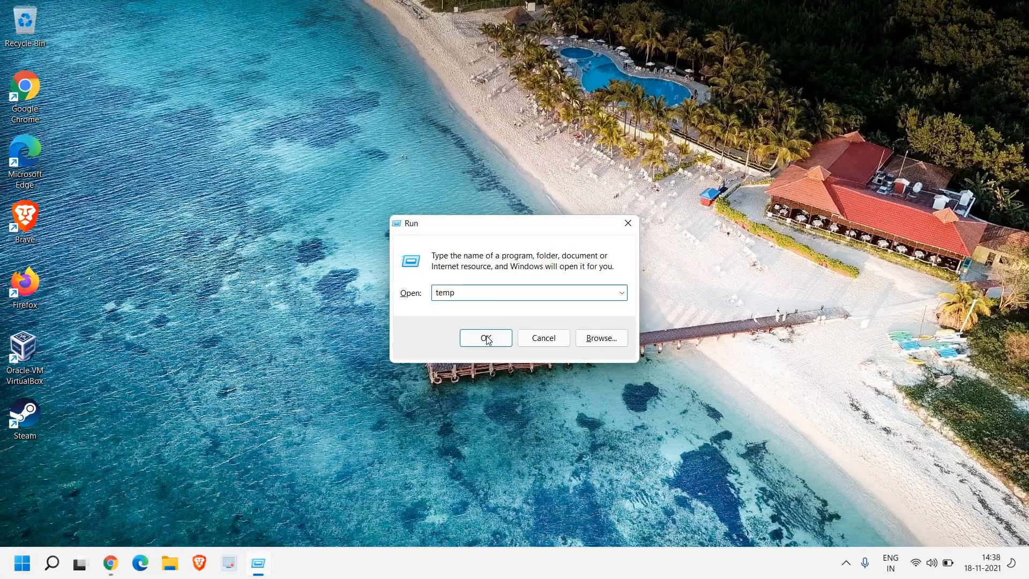
{"action": "left_click", "coordinate": [486, 338]}
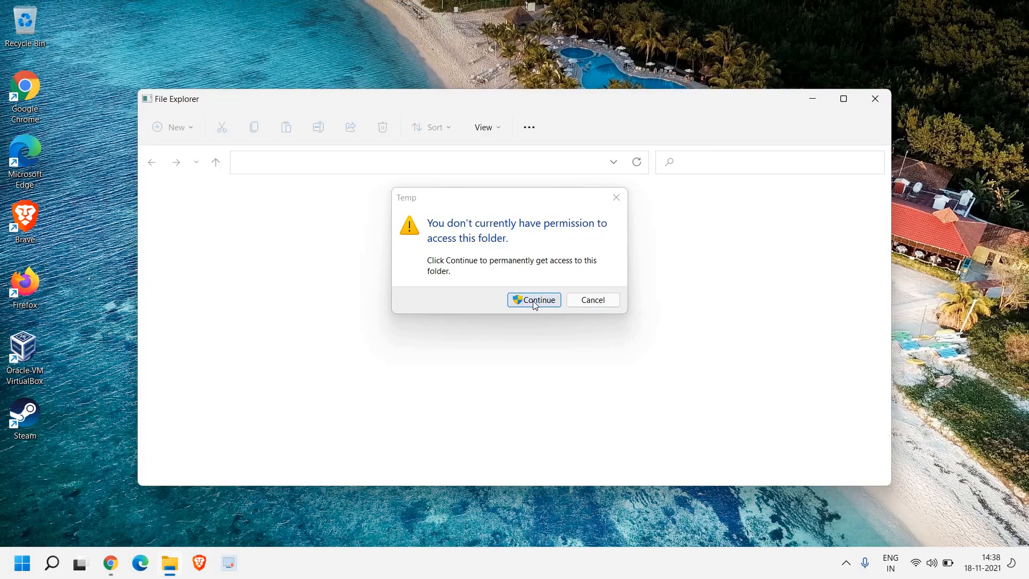
{"action": "left_click", "coordinate": [534, 301]}
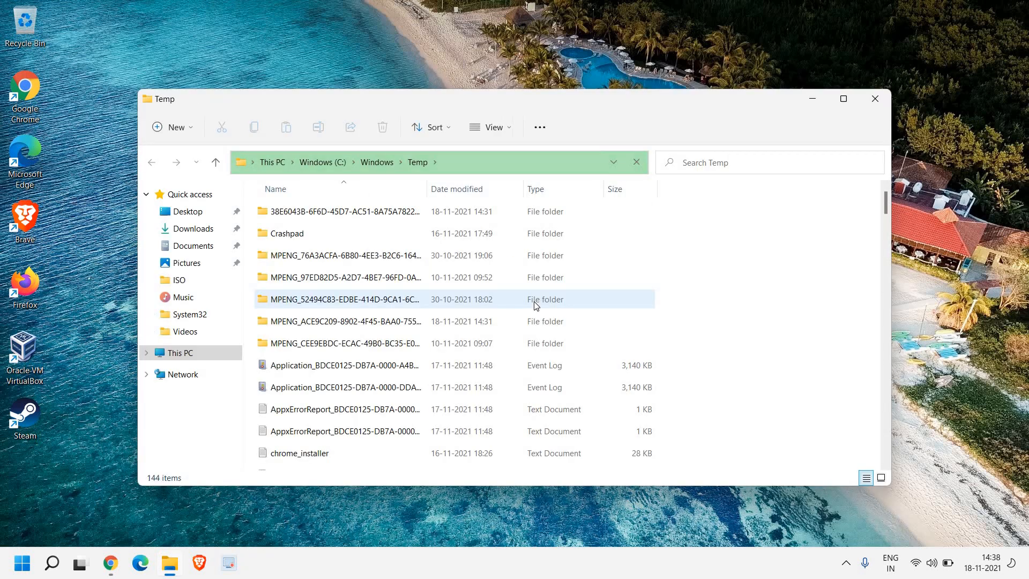
- Delete all Temp folder contents, skipping the two files still in use
{"action": "left_click", "coordinate": [341, 211]}
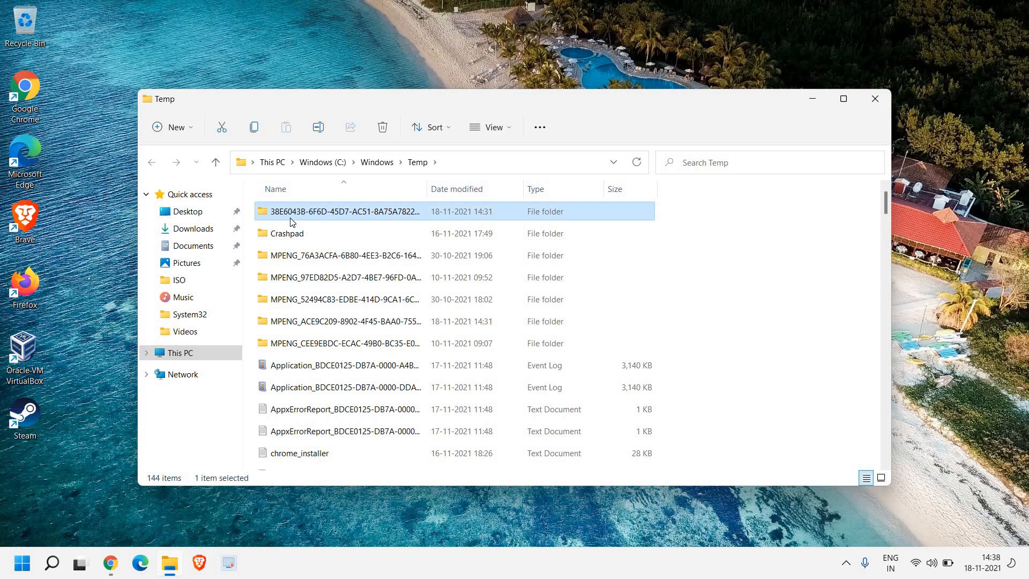
{"action": "key", "text": "ctrl+a"}
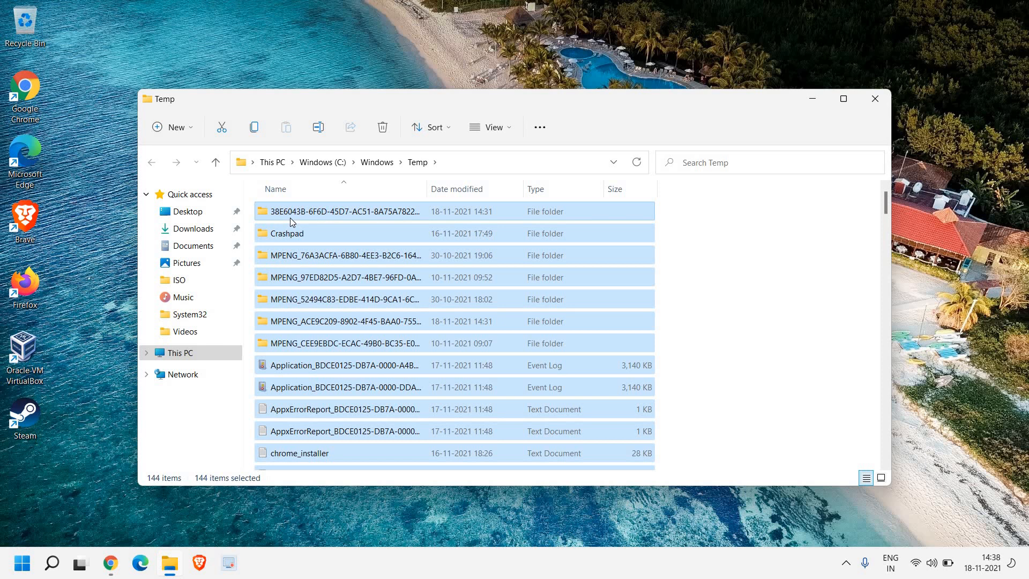
{"action": "left_click", "coordinate": [382, 126]}
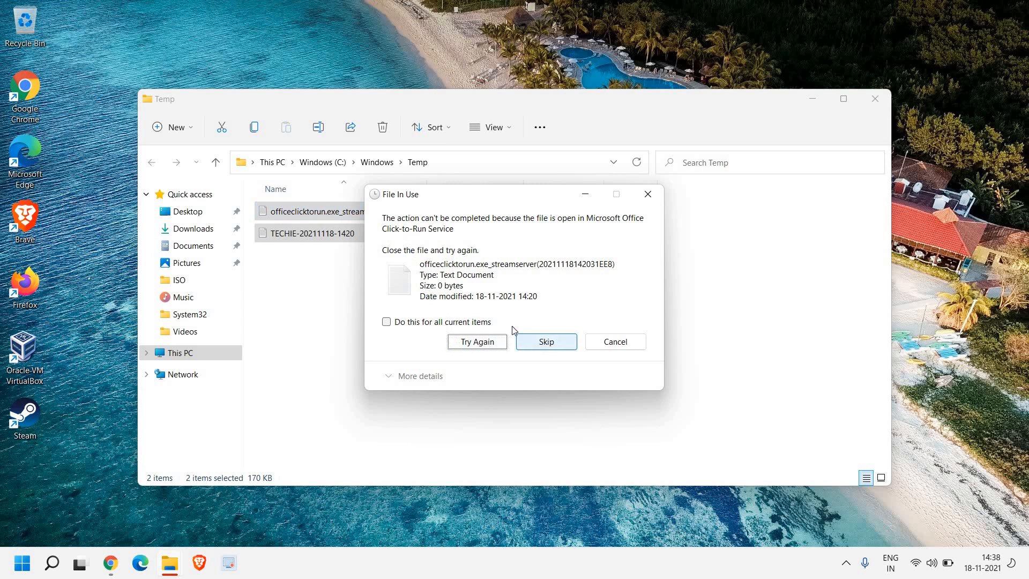
{"action": "mouse_move", "coordinate": [386, 275]}
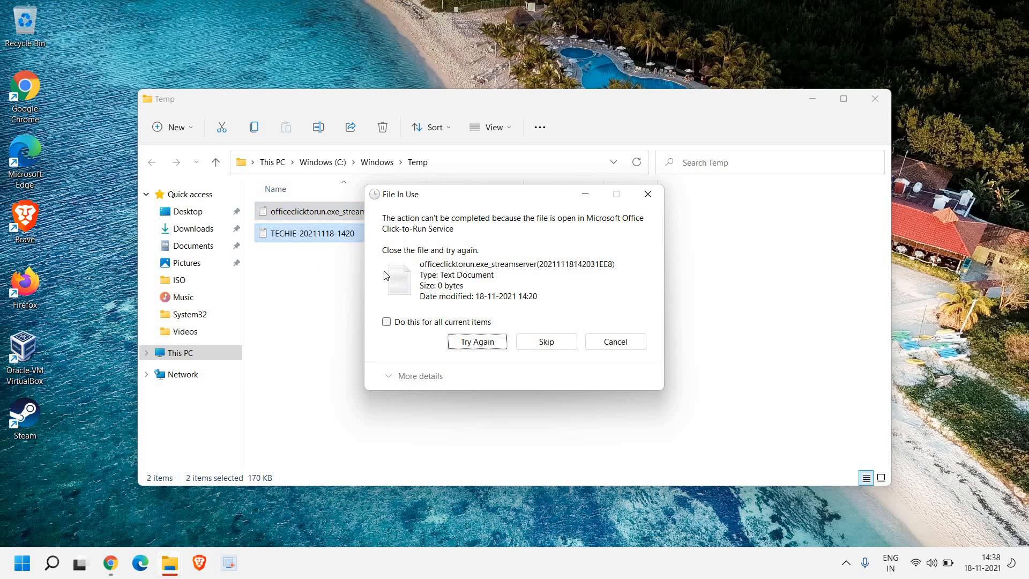
{"action": "left_click", "coordinate": [387, 321]}
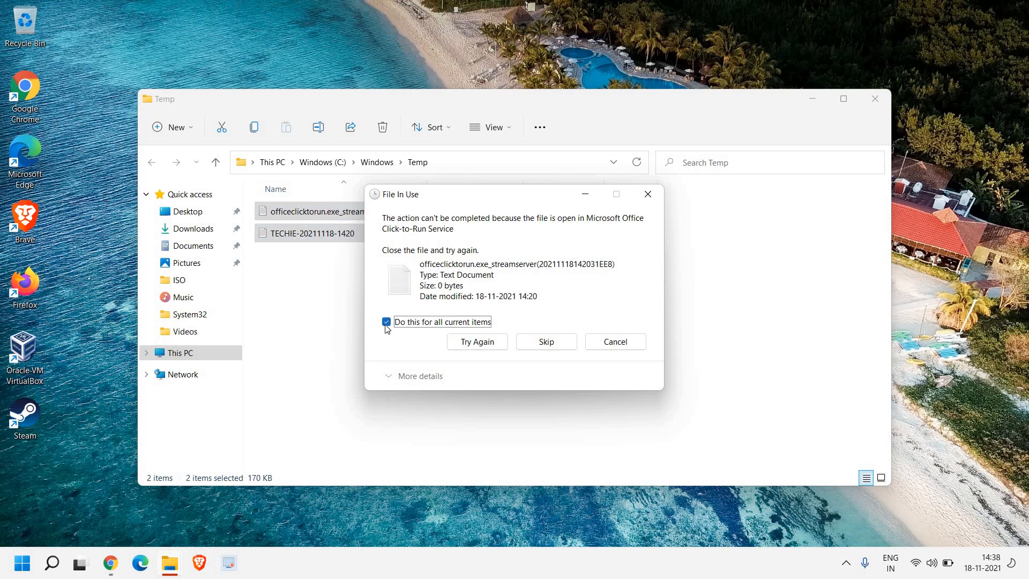
{"action": "left_click", "coordinate": [546, 342]}
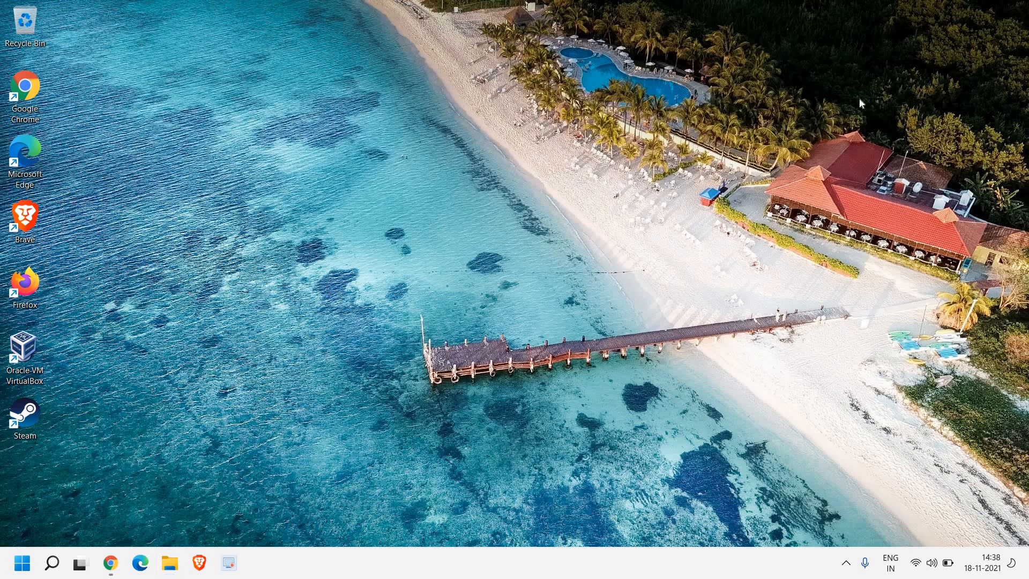
{"action": "mouse_move", "coordinate": [482, 168]}
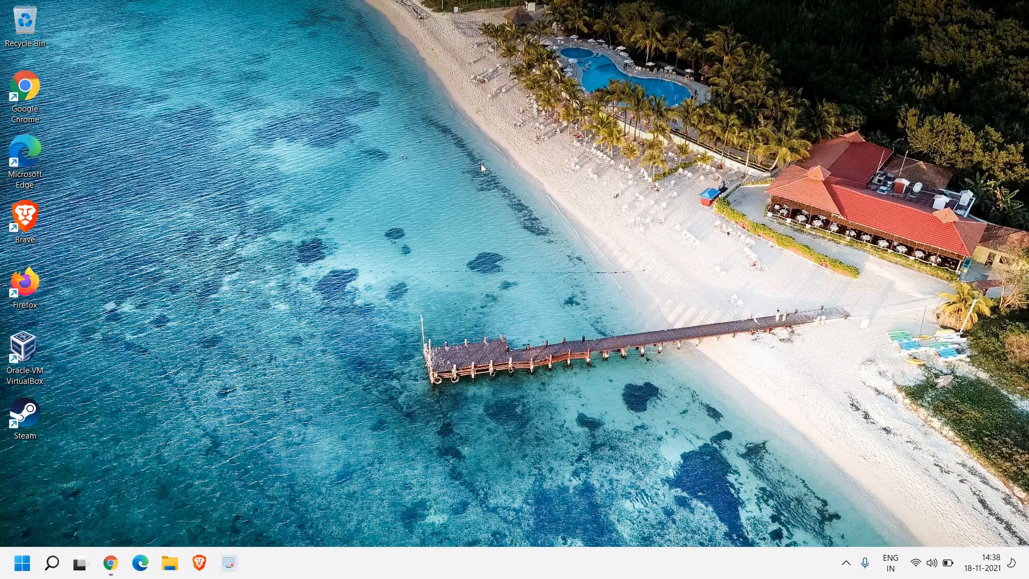
{"action": "mouse_move", "coordinate": [22, 563]}
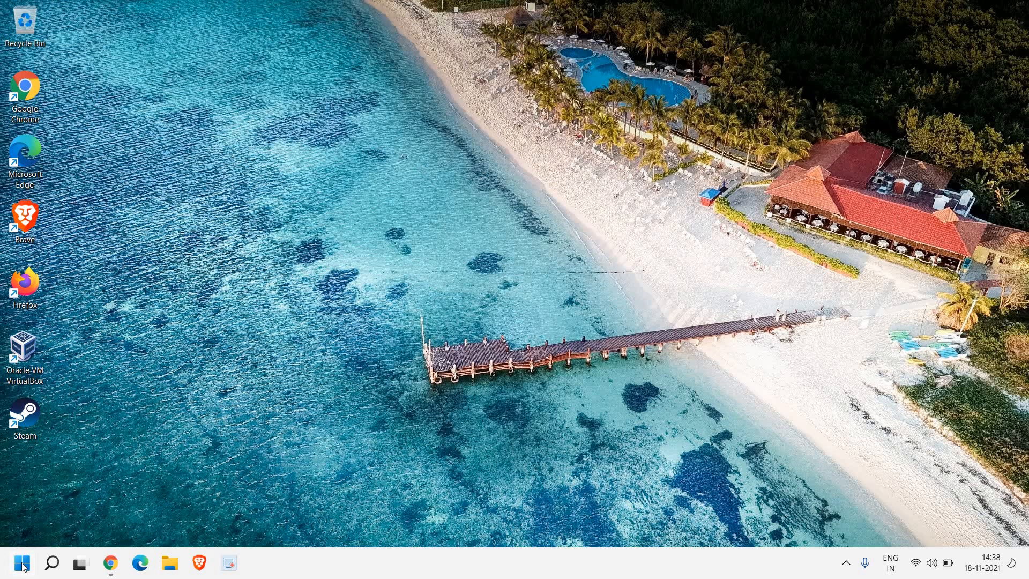
- Open the user %temp% folder from the Run dialog
{"action": "right_click", "coordinate": [21, 564]}
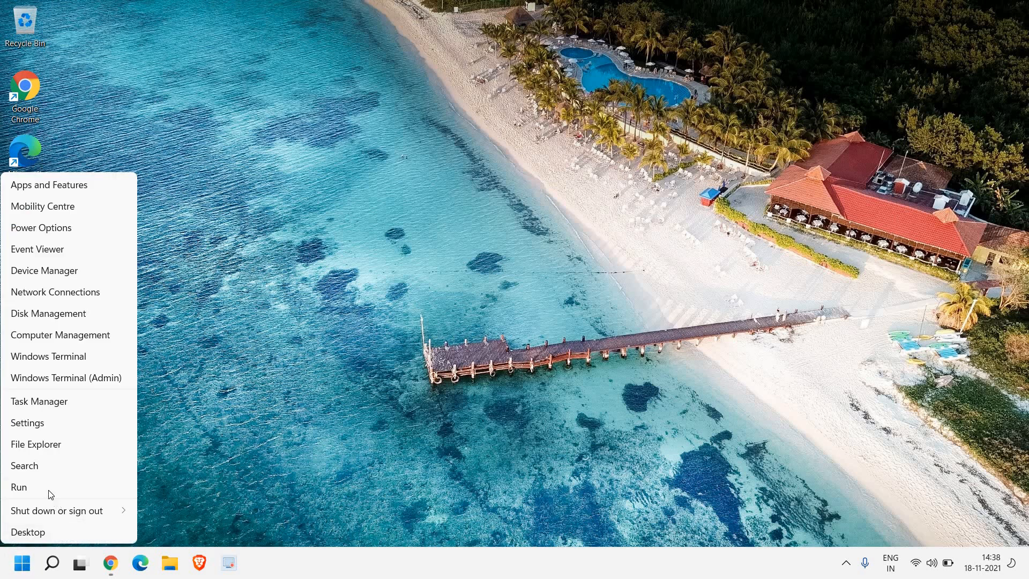
{"action": "left_click", "coordinate": [19, 487]}
{"action": "type", "text": "%temp"}
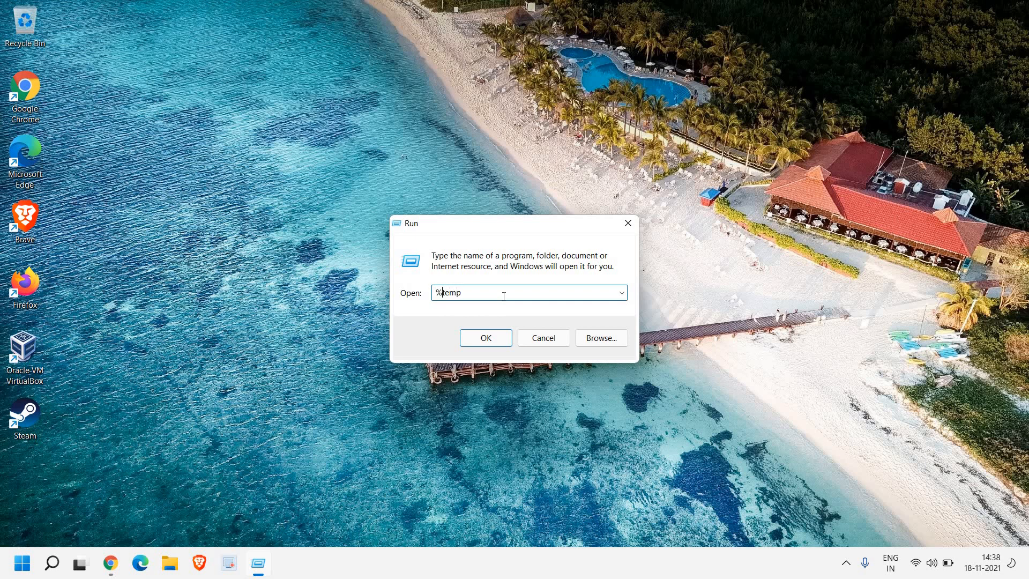
{"action": "type", "text": "%"}
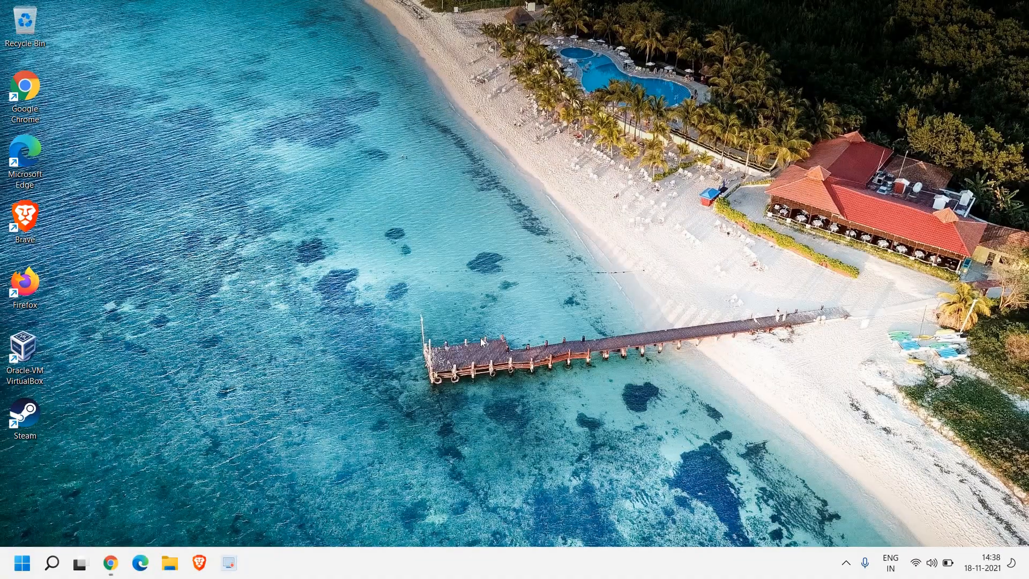
{"action": "left_click", "coordinate": [170, 562]}
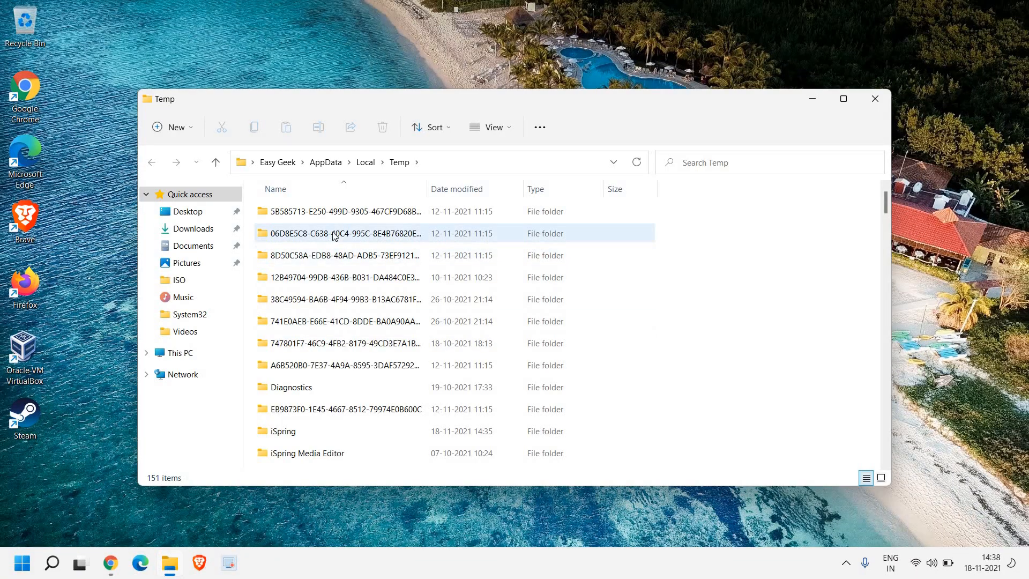
- Permanently delete all 151 items in the user Temp folder, granting administrator permission
{"action": "left_click", "coordinate": [335, 233]}
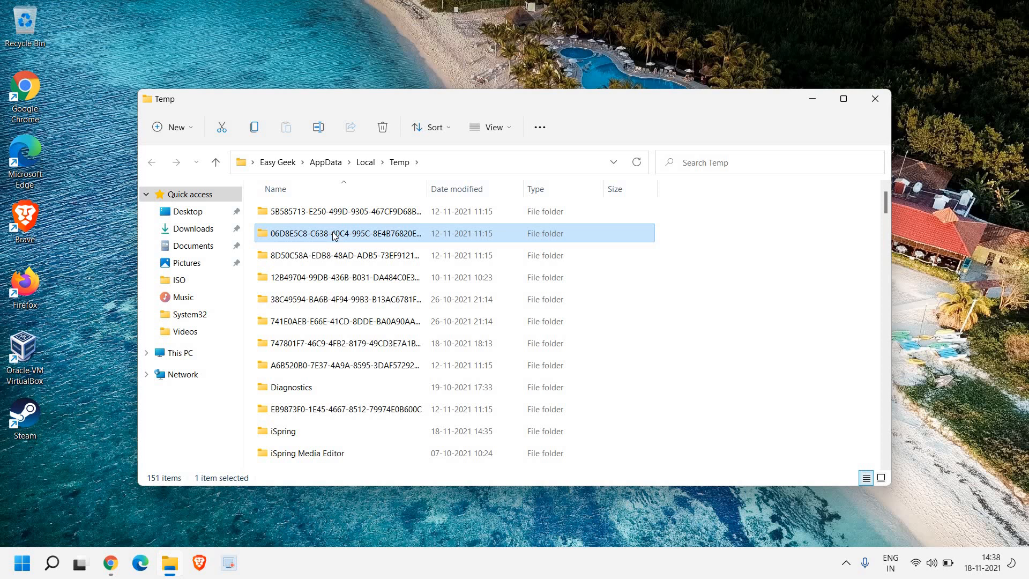
{"action": "key", "text": "ctrl+a"}
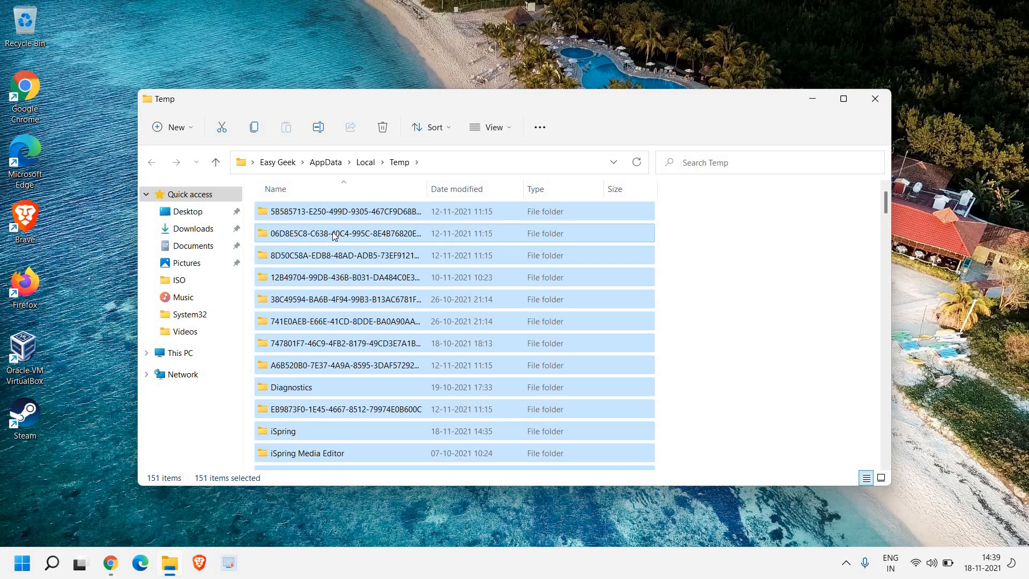
{"action": "left_click", "coordinate": [381, 126]}
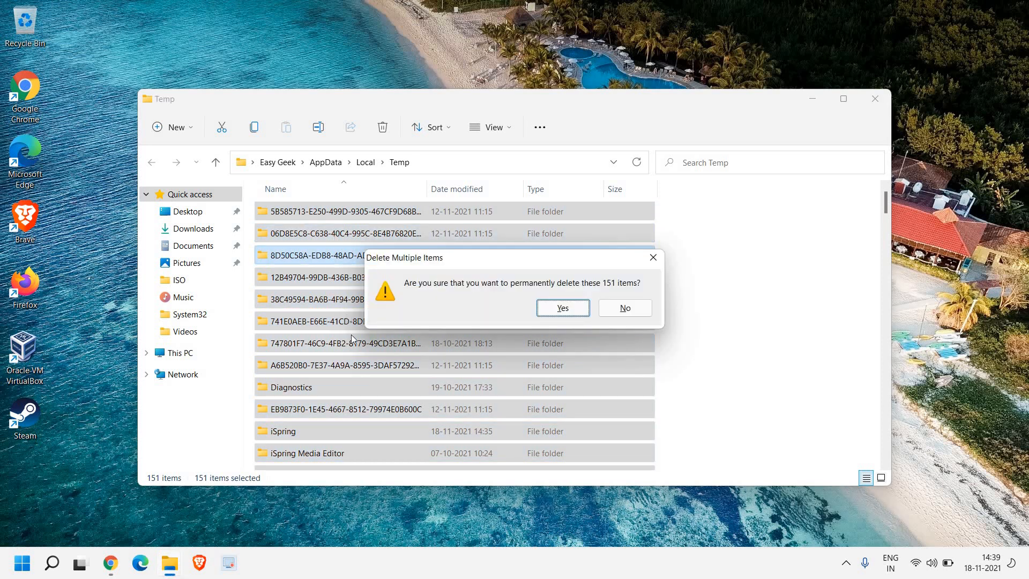
{"action": "mouse_move", "coordinate": [571, 293]}
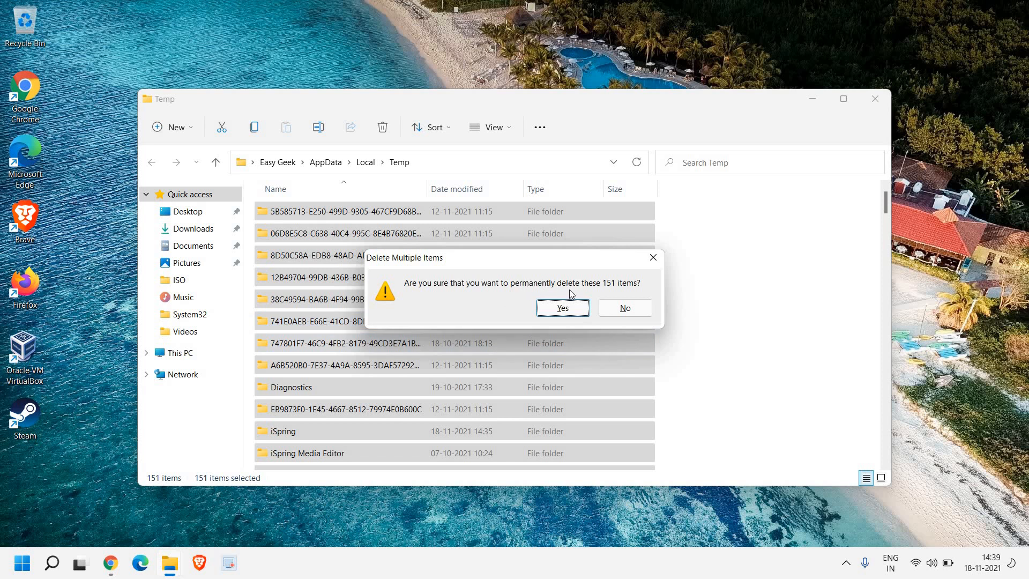
{"action": "left_click", "coordinate": [562, 308]}
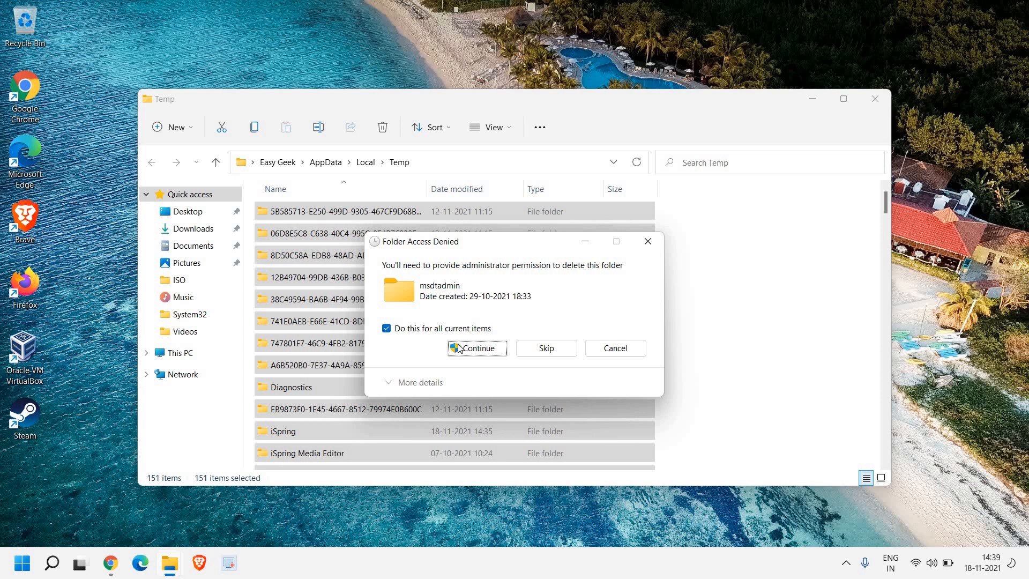
{"action": "left_click", "coordinate": [476, 348]}
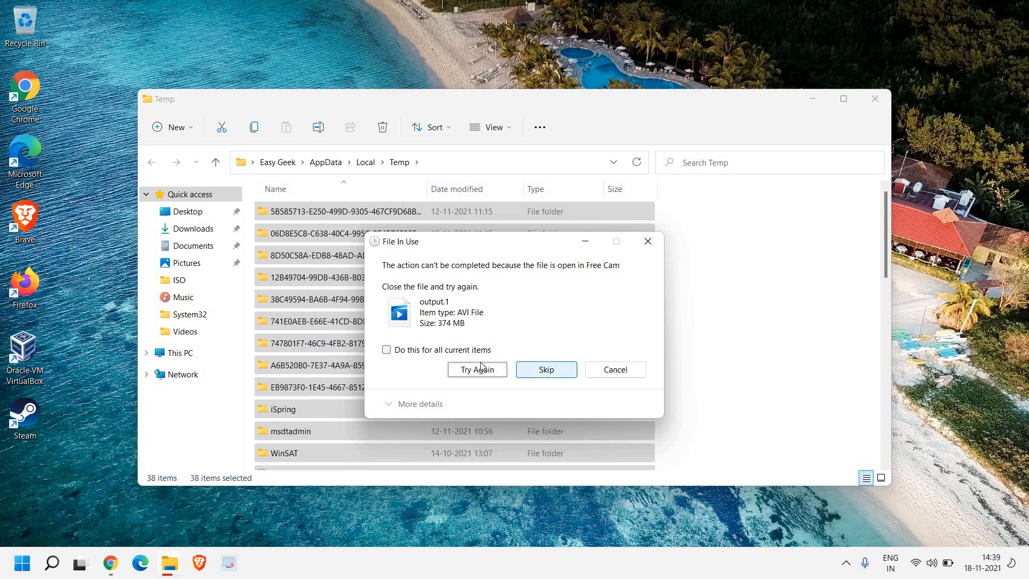
- Skip all in-use files and close the Temp folder window
{"action": "left_click", "coordinate": [386, 349]}
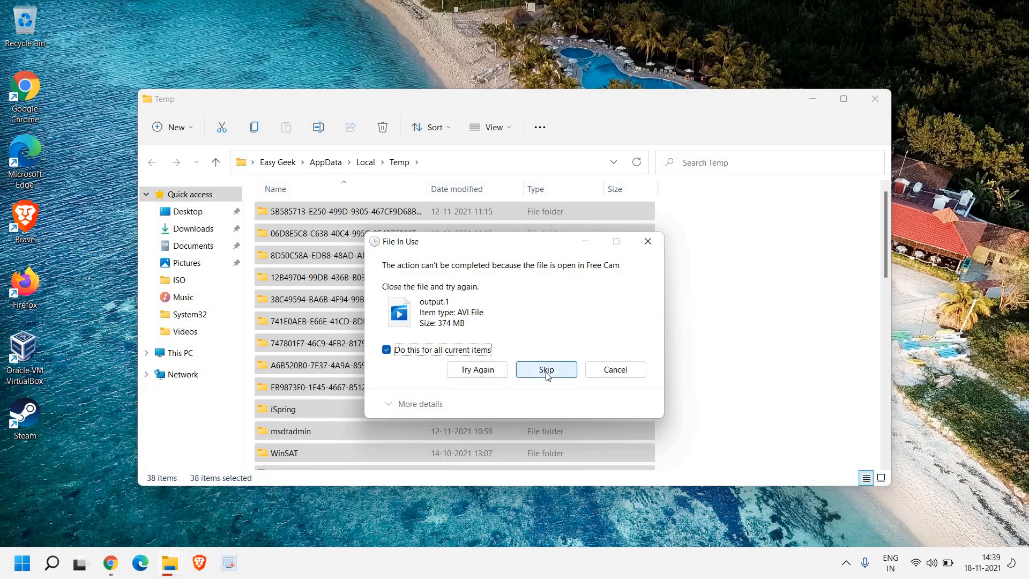
{"action": "left_click", "coordinate": [546, 369]}
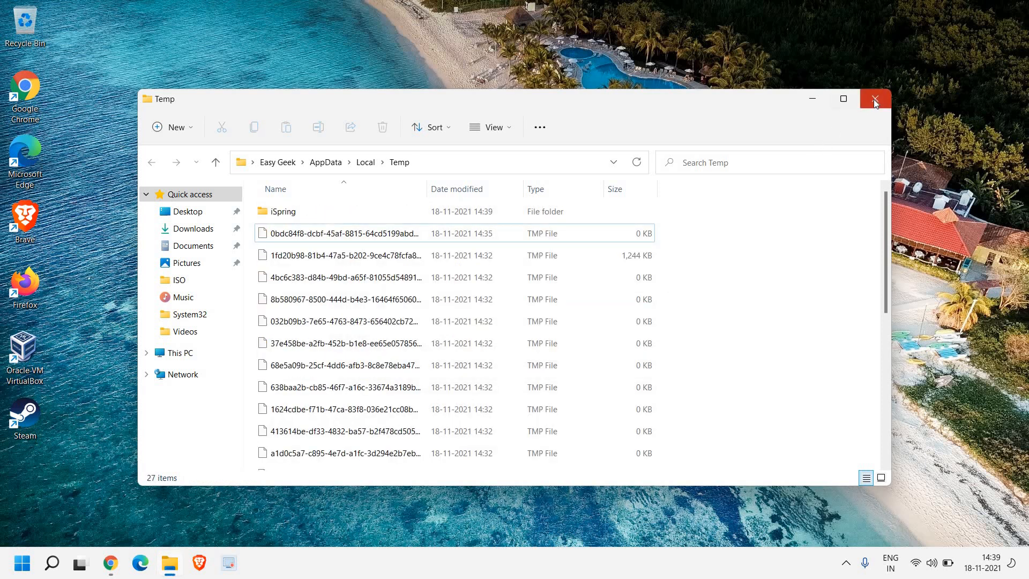
{"action": "left_click", "coordinate": [875, 98]}
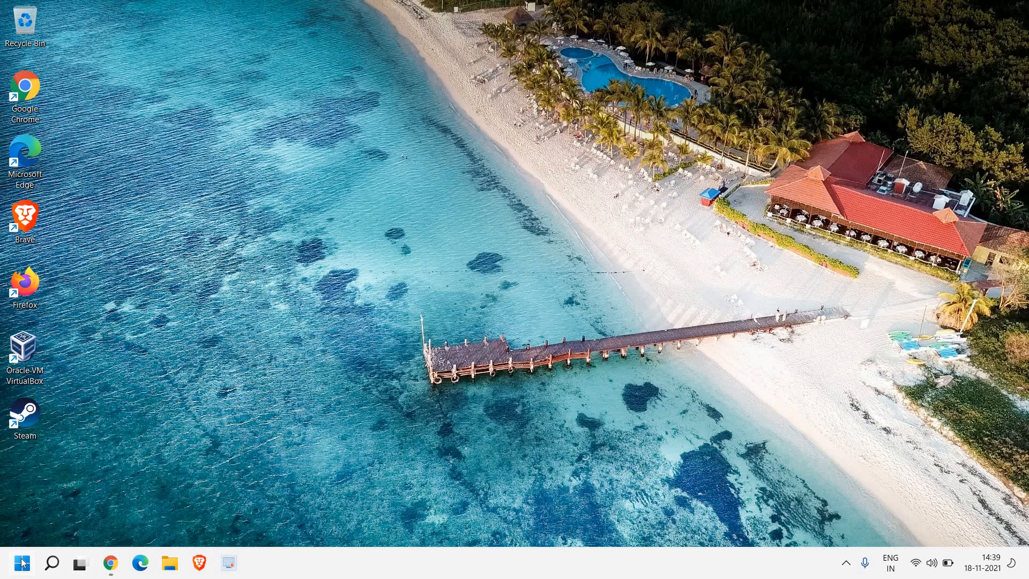
{"action": "right_click", "coordinate": [22, 563]}
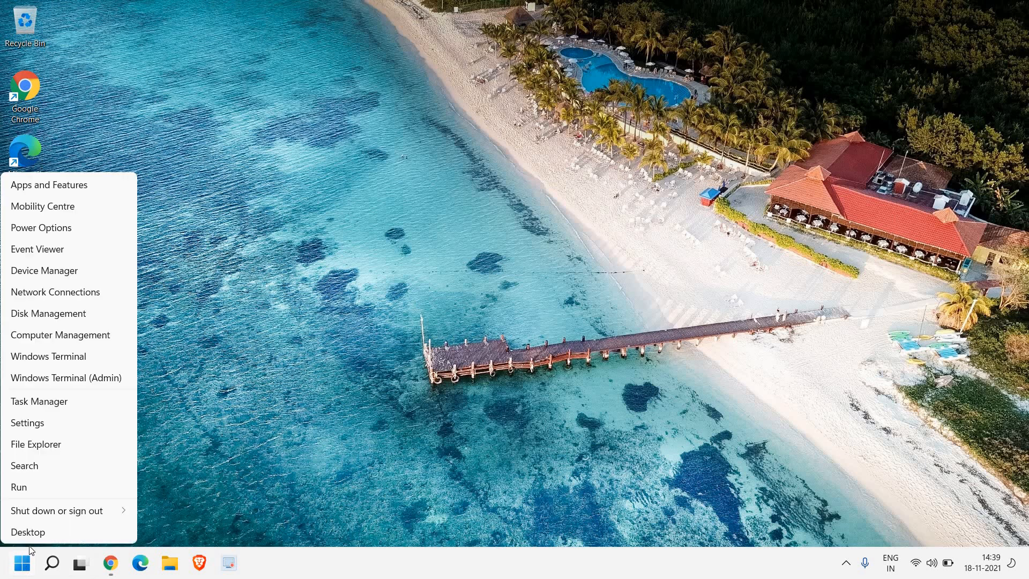
- Run 'prefetch' to open the Windows Prefetch folder
{"action": "left_click", "coordinate": [18, 486]}
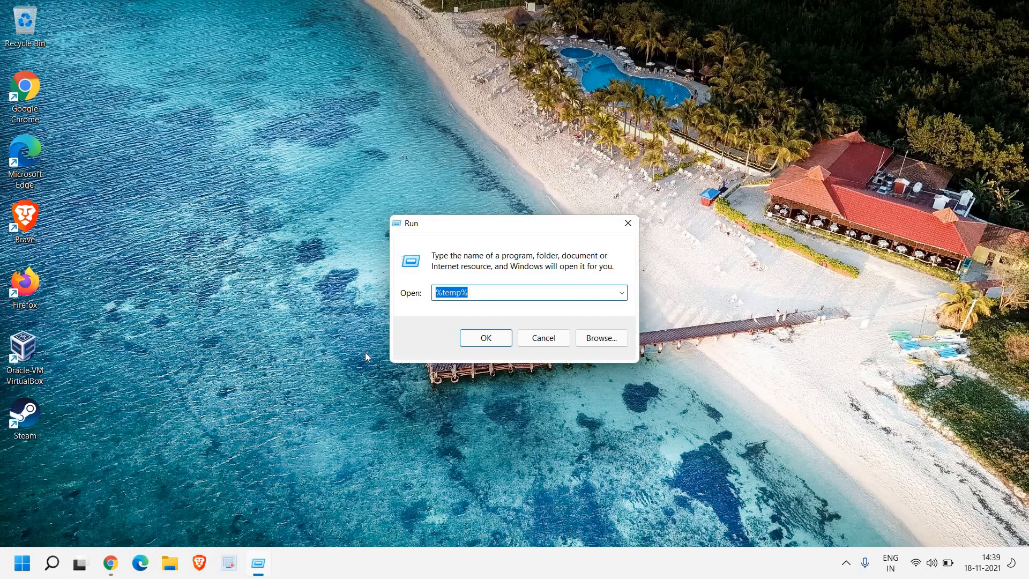
{"action": "type", "text": "prefetch"}
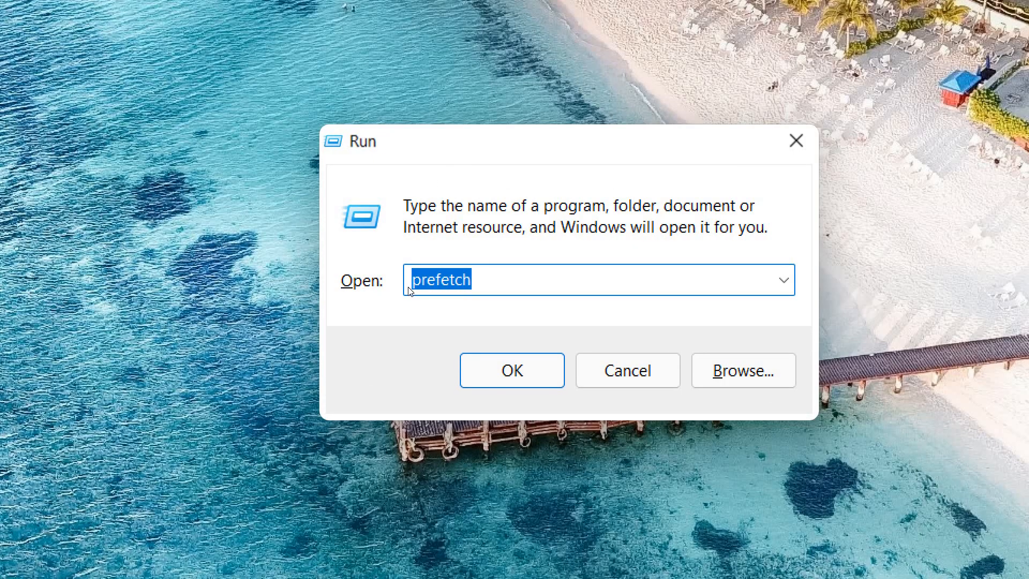
{"action": "mouse_move", "coordinate": [425, 243]}
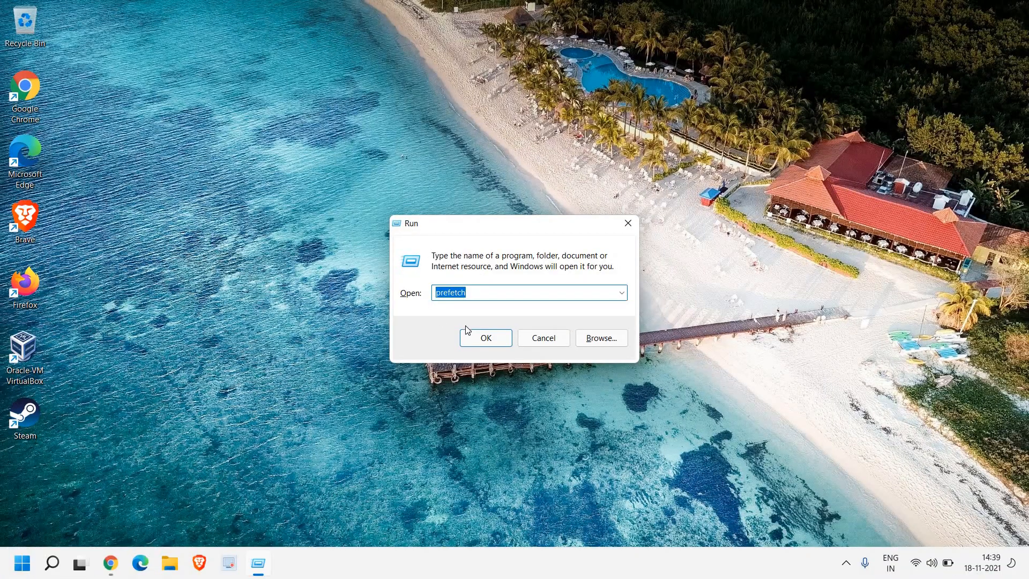
{"action": "left_click", "coordinate": [486, 338]}
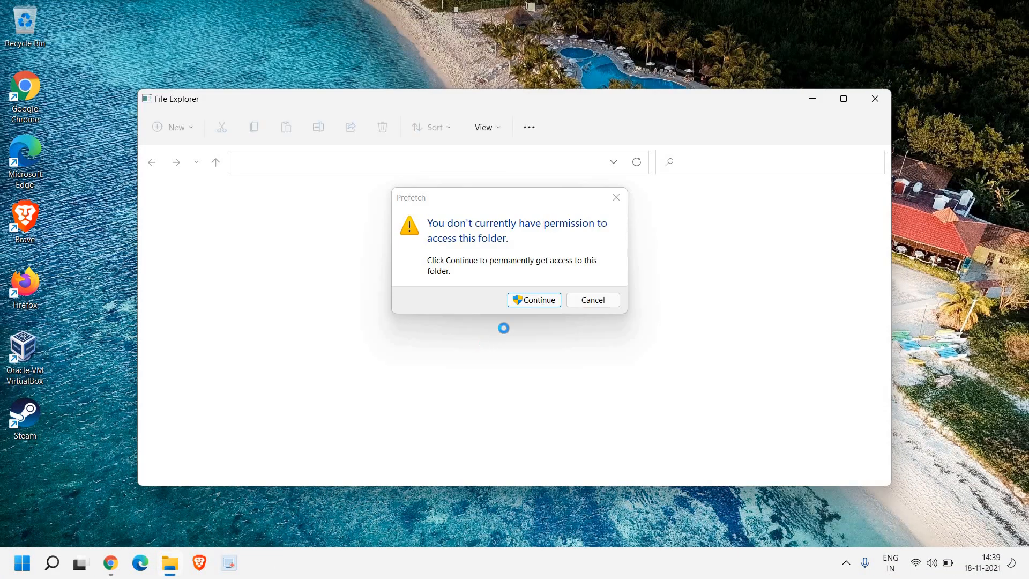
- Grant folder access and permanently delete all 401 Prefetch items
{"action": "left_click", "coordinate": [533, 300]}
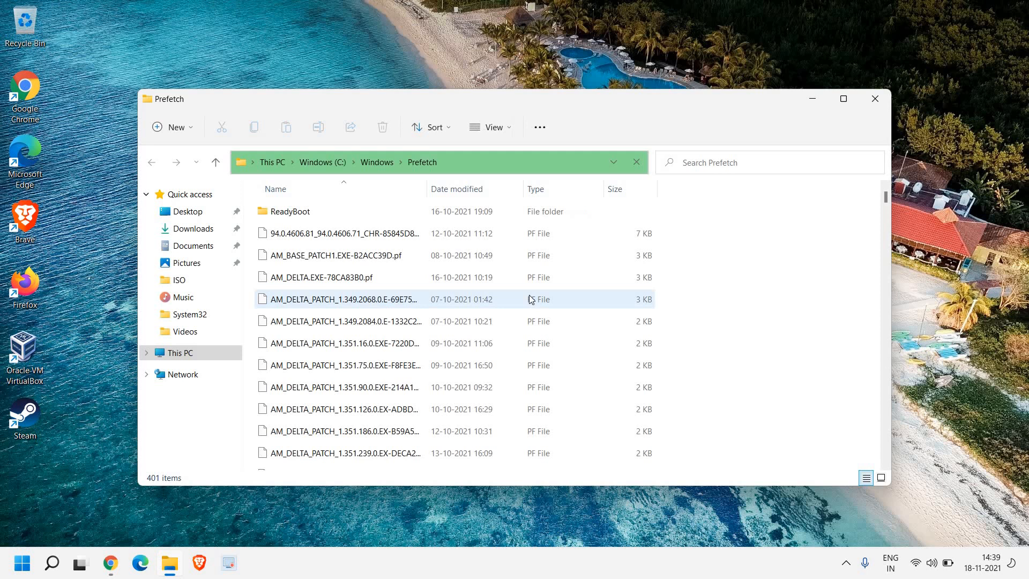
{"action": "left_click", "coordinate": [843, 98]}
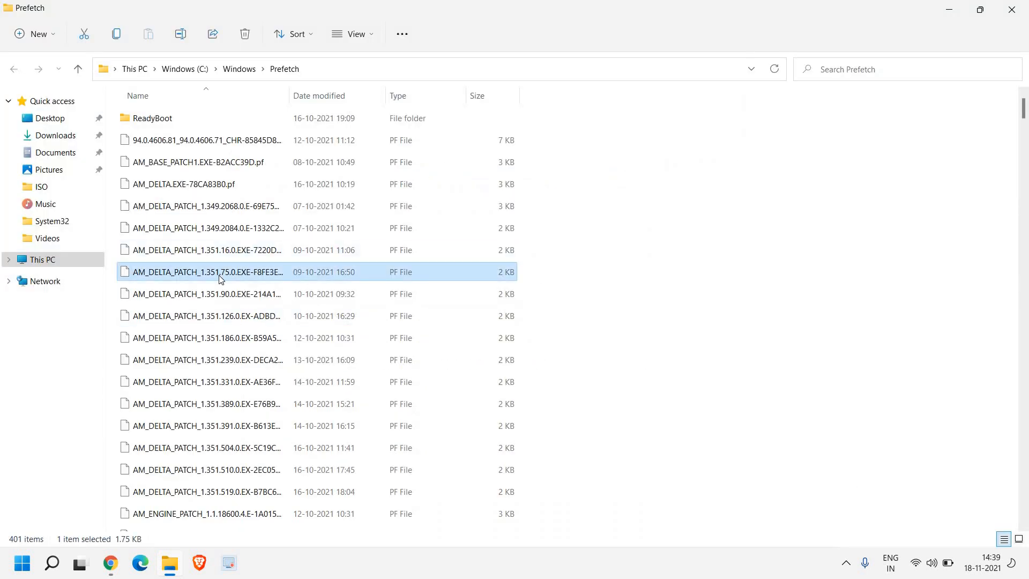
{"action": "key", "text": "ctrl+a"}
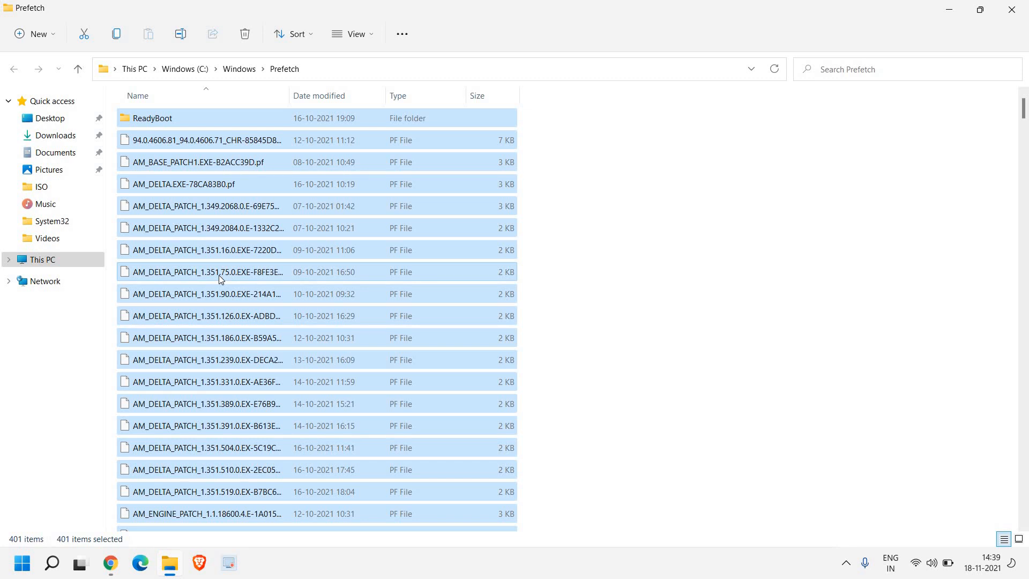
{"action": "left_click", "coordinate": [245, 34]}
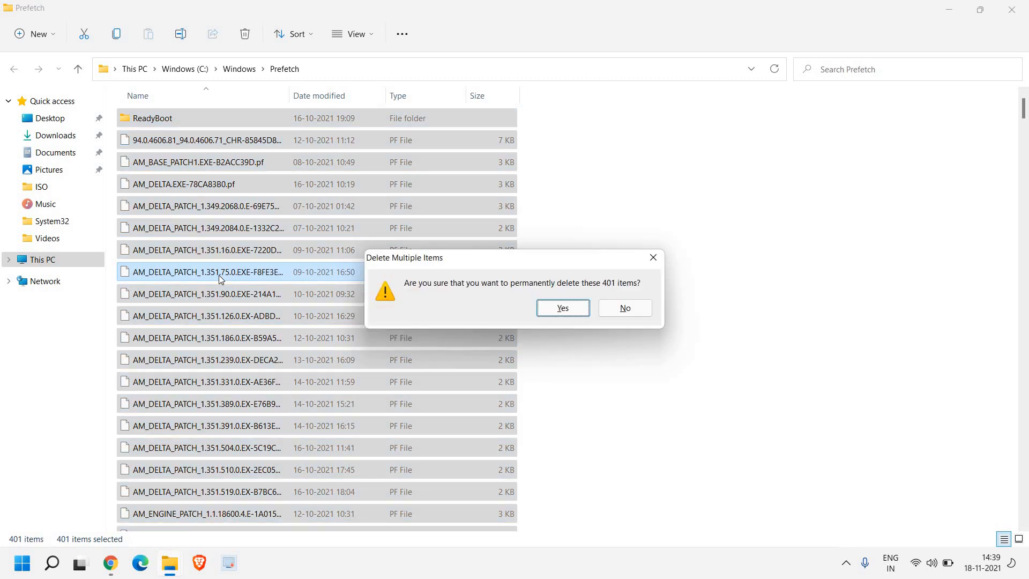
{"action": "left_click", "coordinate": [561, 308]}
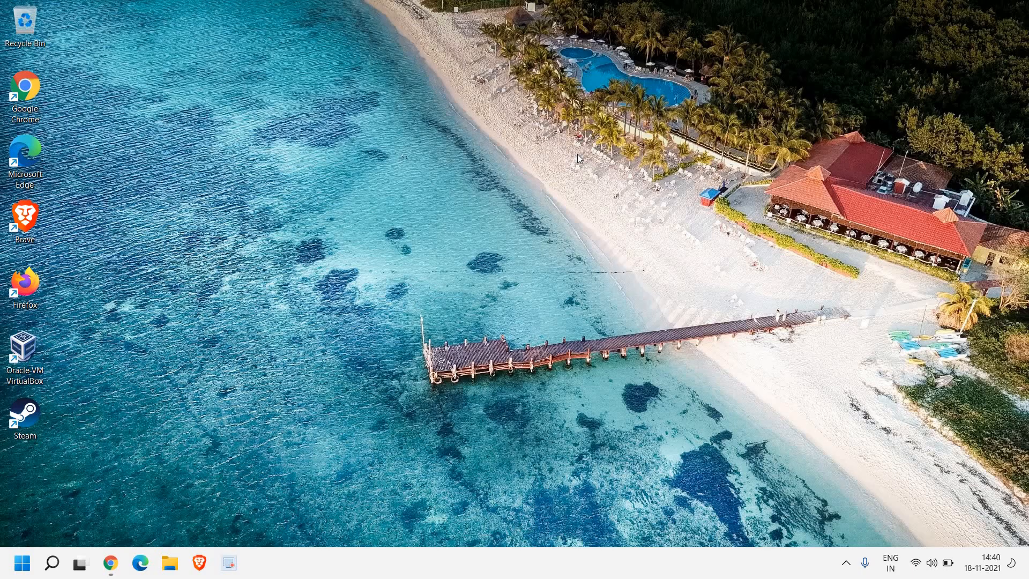
{"action": "mouse_move", "coordinate": [473, 231]}
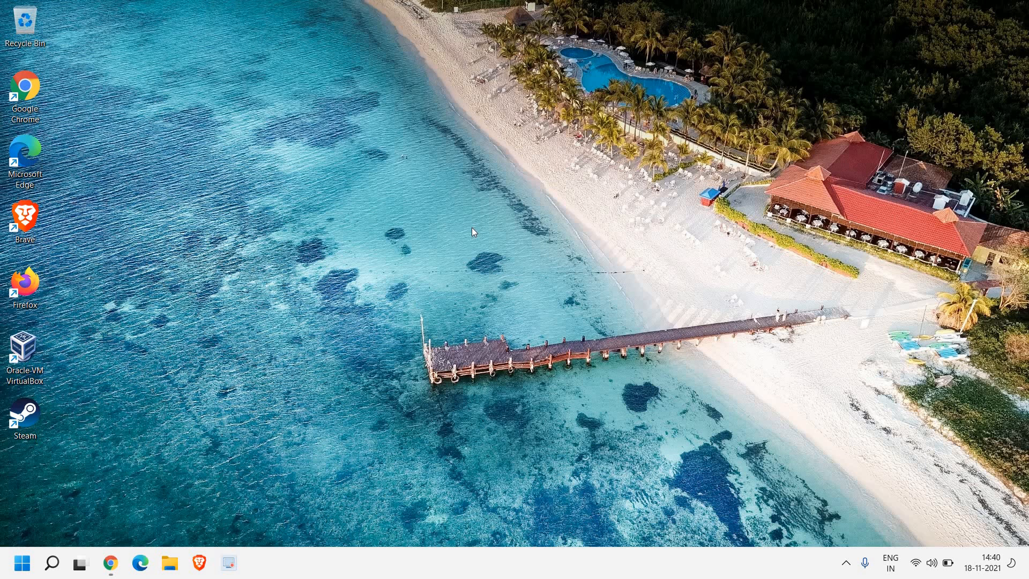
{"action": "mouse_move", "coordinate": [52, 564]}
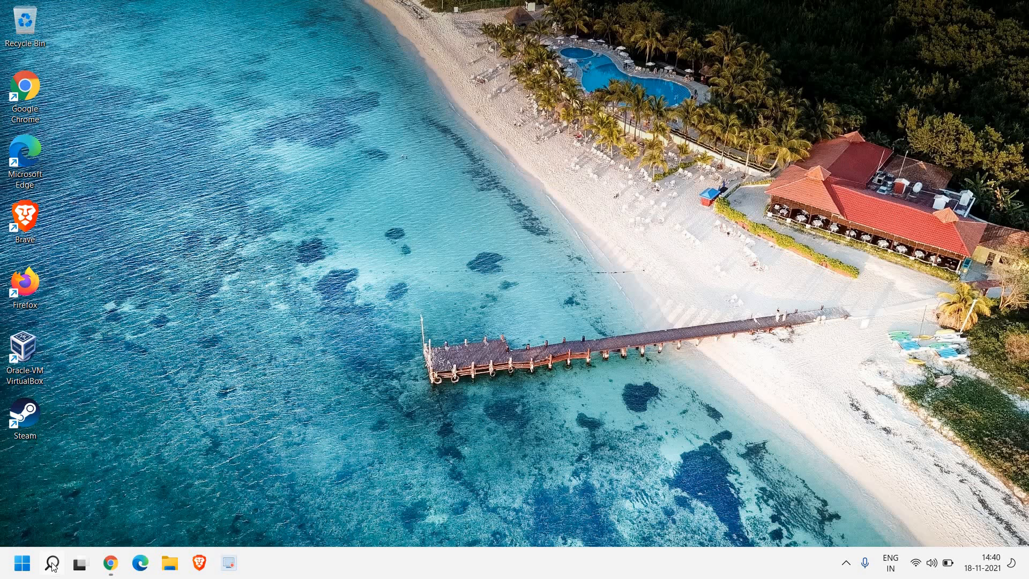
- Search Windows for 'explo' to find File Explorer
{"action": "left_click", "coordinate": [51, 564]}
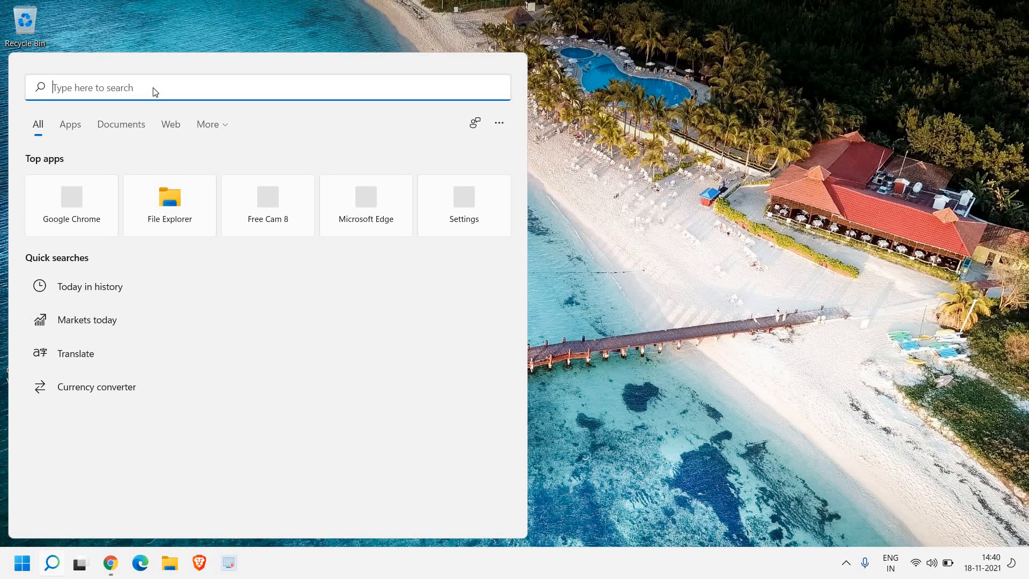
{"action": "mouse_move", "coordinate": [155, 87]}
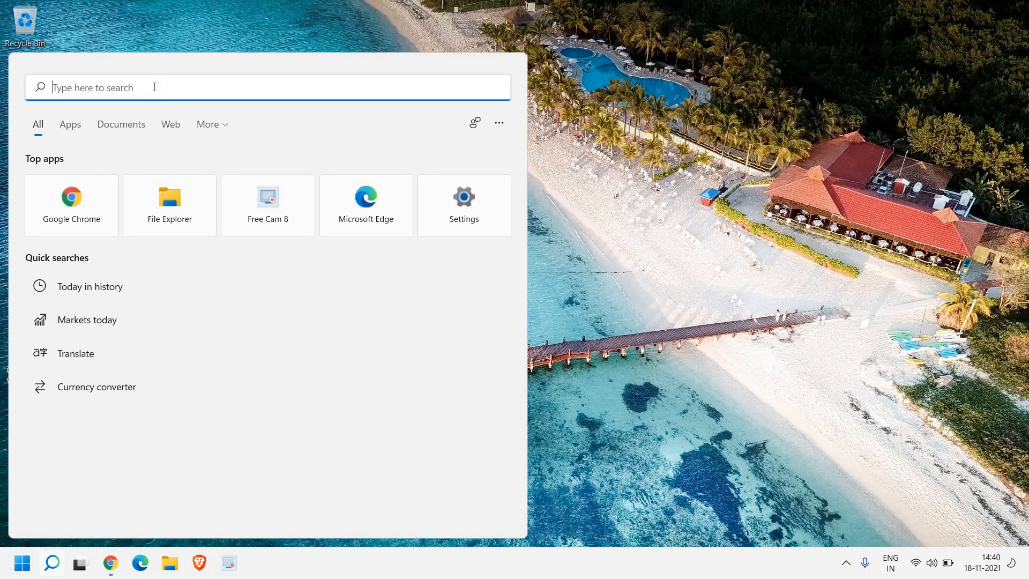
{"action": "type", "text": "explo"}
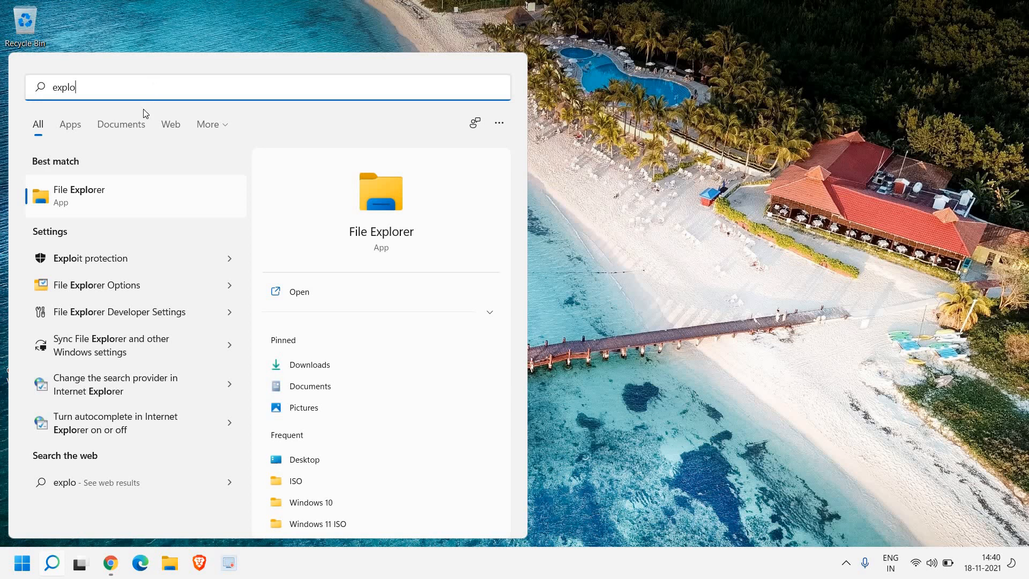
{"action": "mouse_move", "coordinate": [76, 203]}
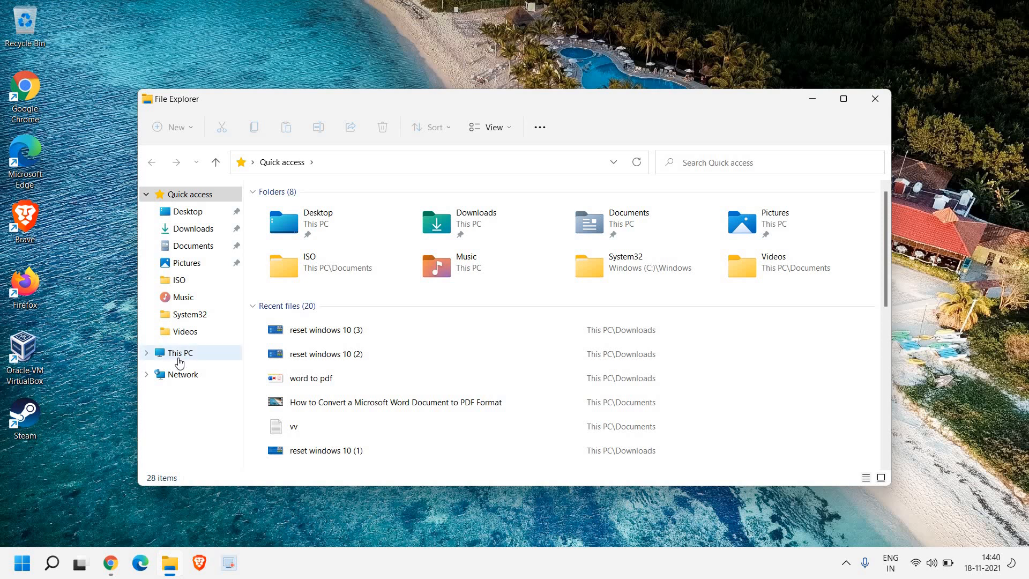
- Browse This PC and the Windows (C:) drive, then open Downloads
{"action": "left_click", "coordinate": [181, 353]}
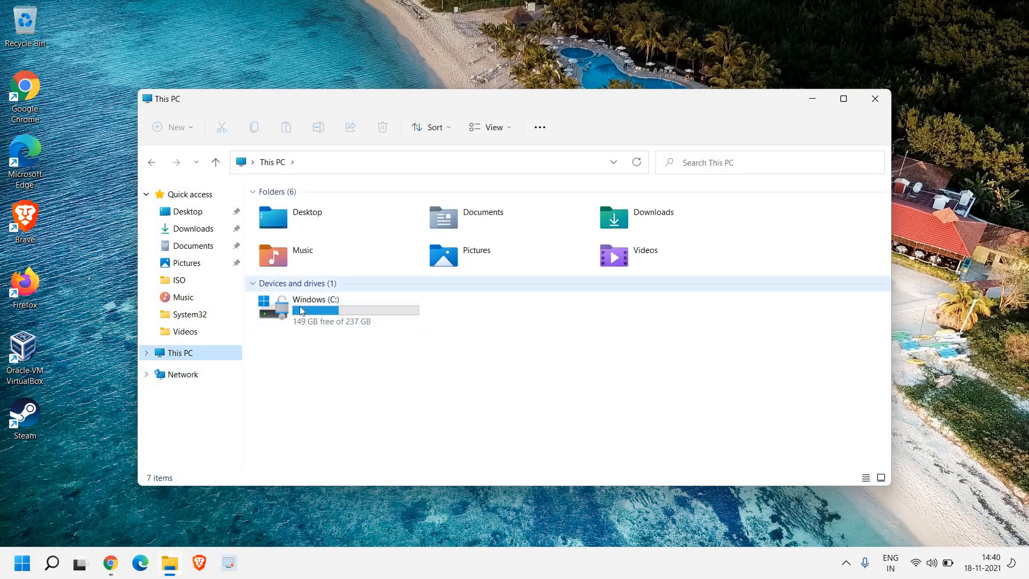
{"action": "left_click", "coordinate": [331, 310]}
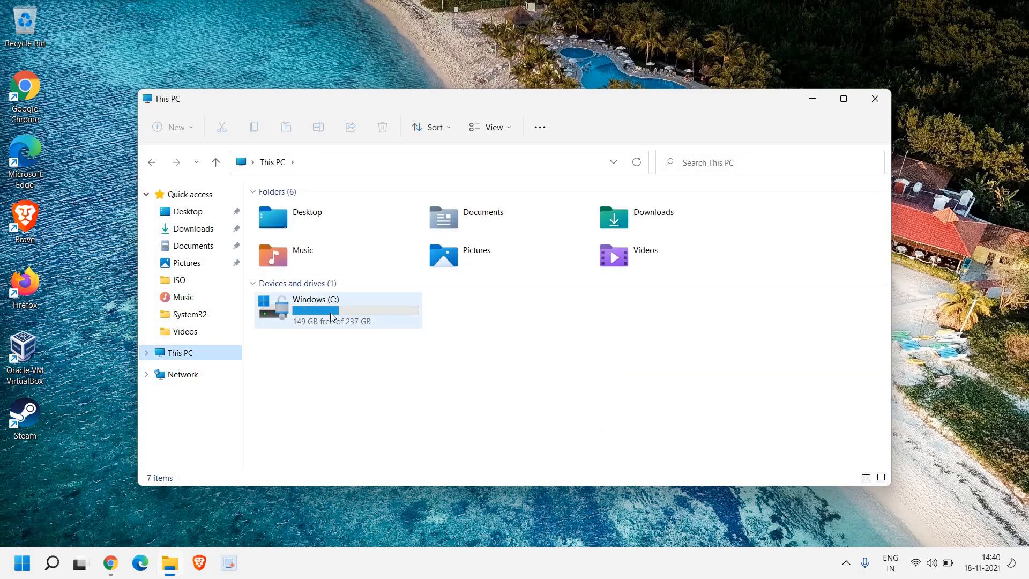
{"action": "mouse_move", "coordinate": [187, 202]}
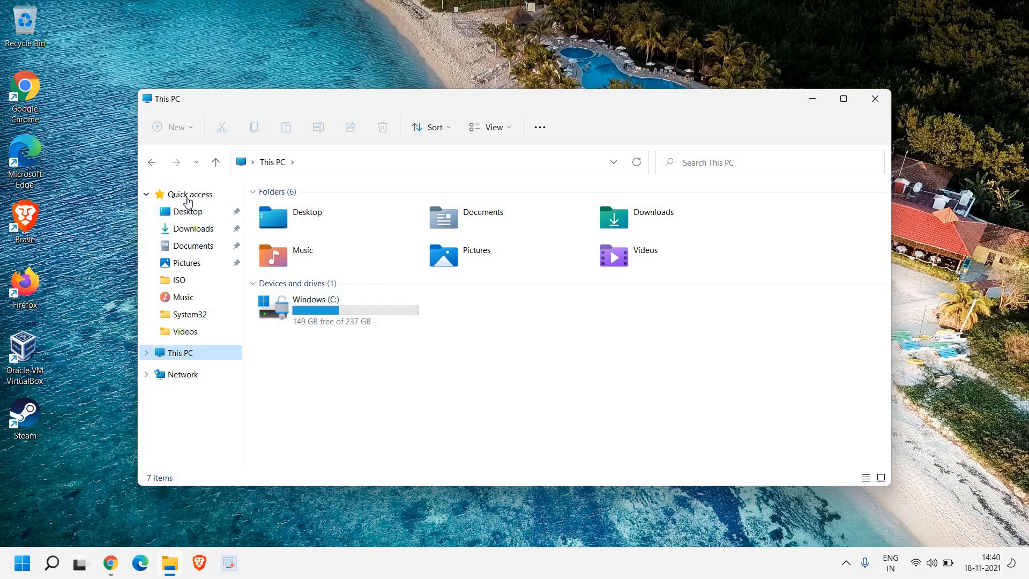
{"action": "mouse_move", "coordinate": [193, 229]}
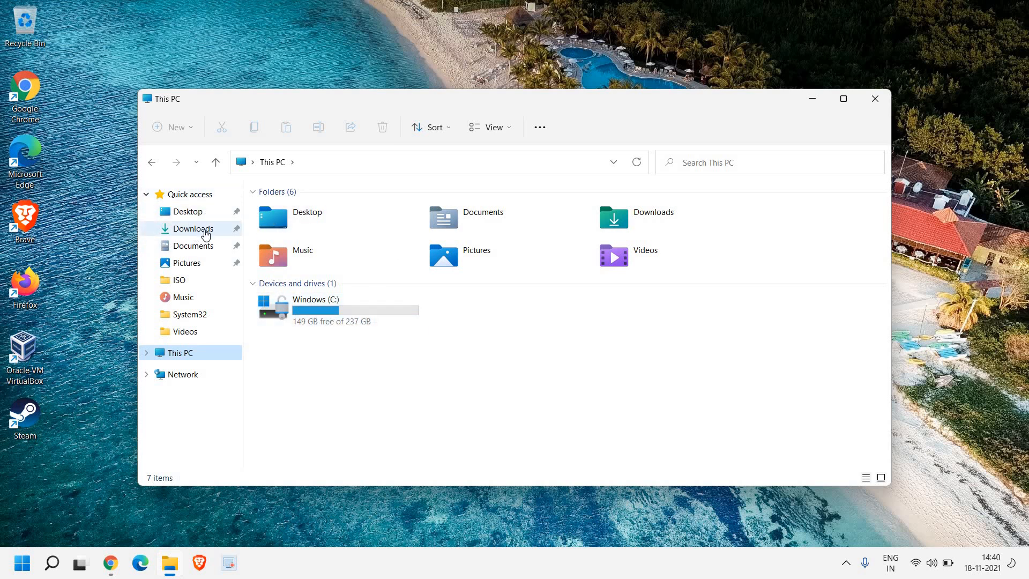
{"action": "mouse_move", "coordinate": [189, 234]}
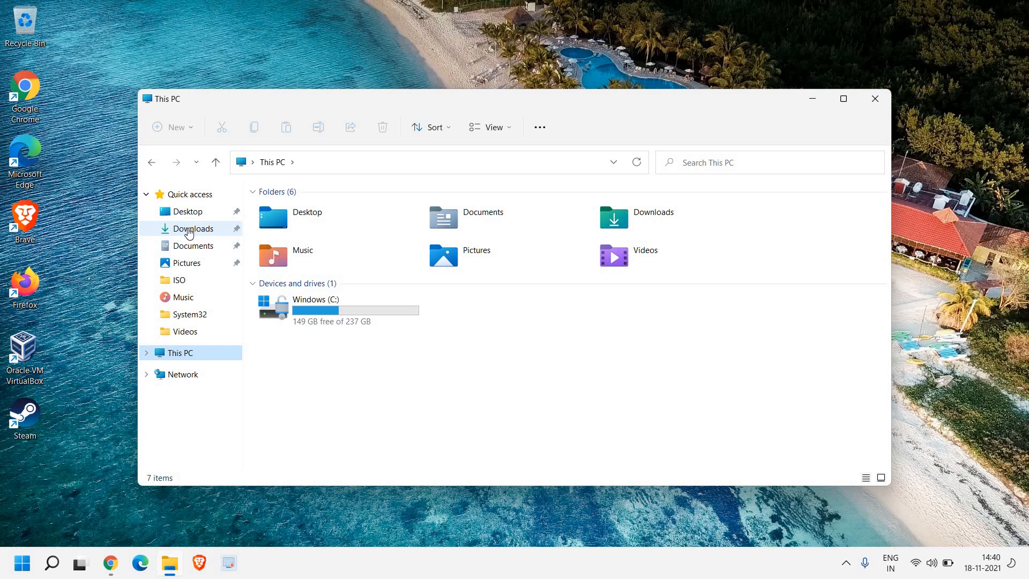
{"action": "left_click", "coordinate": [195, 228]}
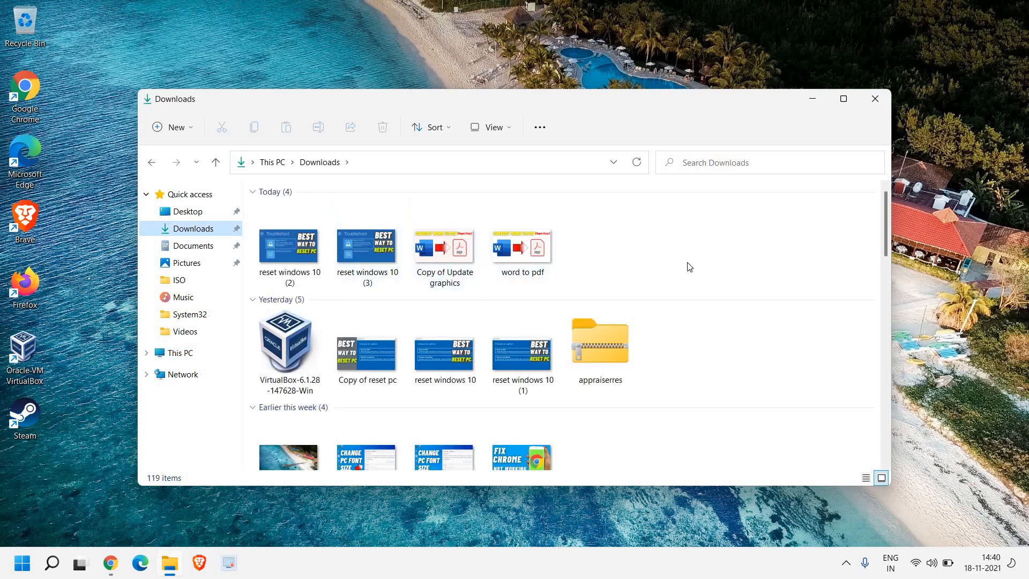
- Sort Downloads by file size, scroll through it, then open Documents
{"action": "right_click", "coordinate": [690, 267]}
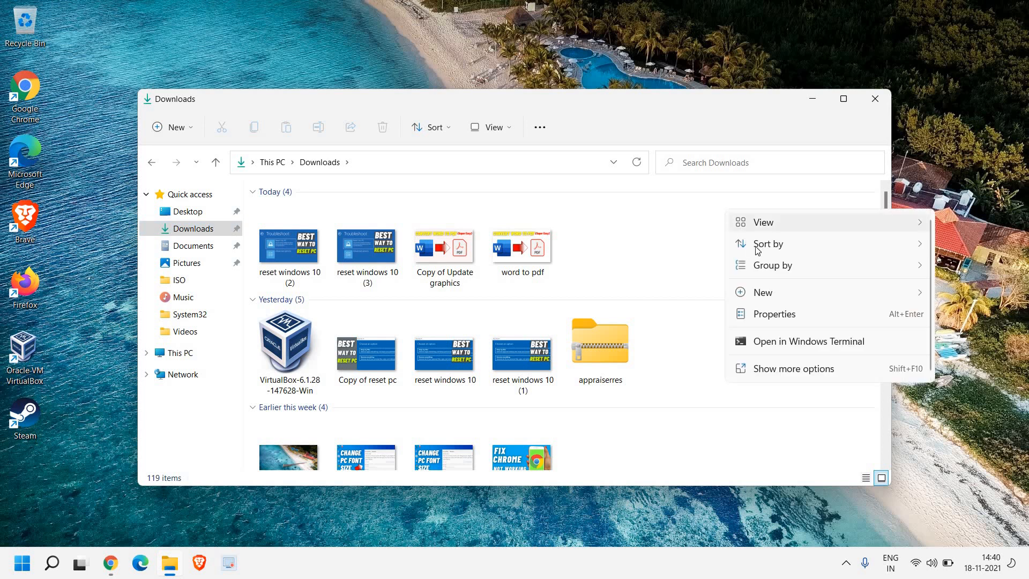
{"action": "left_click", "coordinate": [769, 244]}
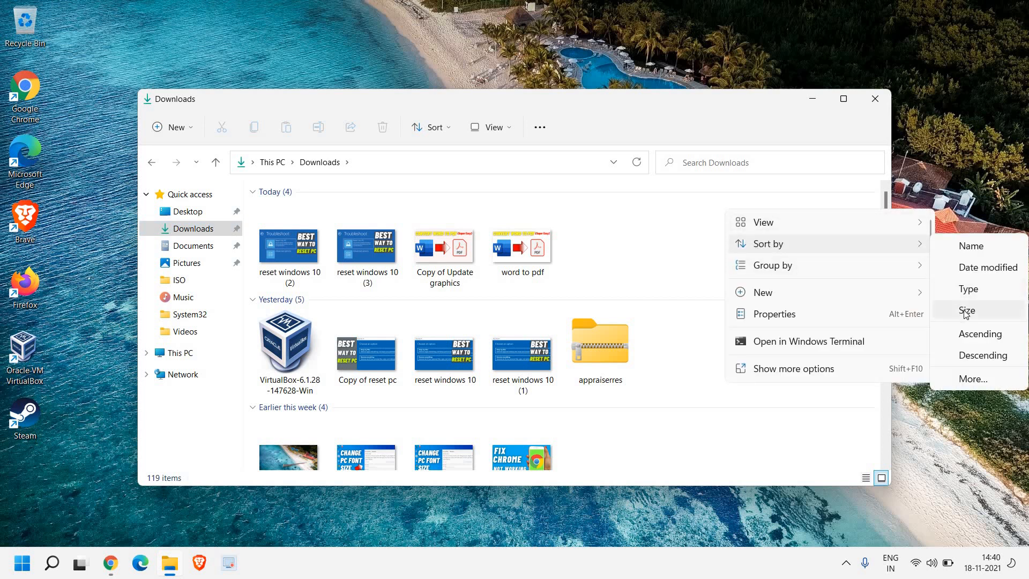
{"action": "left_click", "coordinate": [966, 311]}
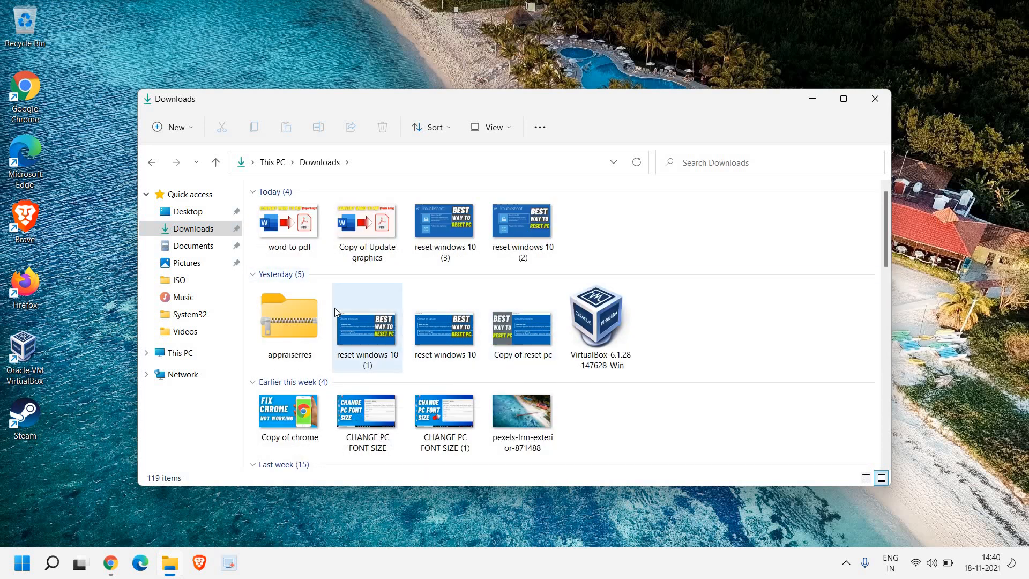
{"action": "scroll", "scroll_direction": "down", "scroll_amount": 3}
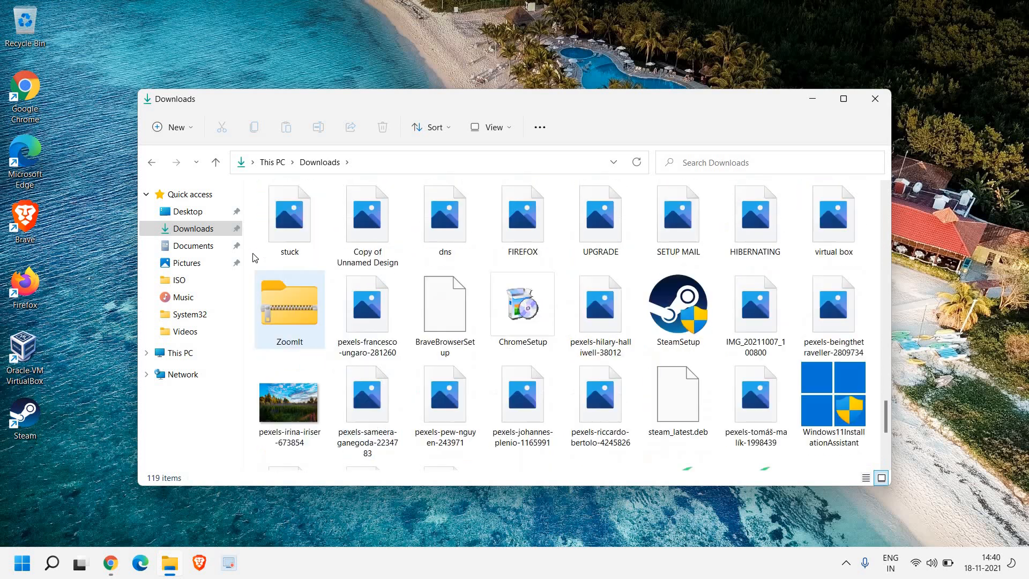
{"action": "left_click", "coordinate": [193, 245]}
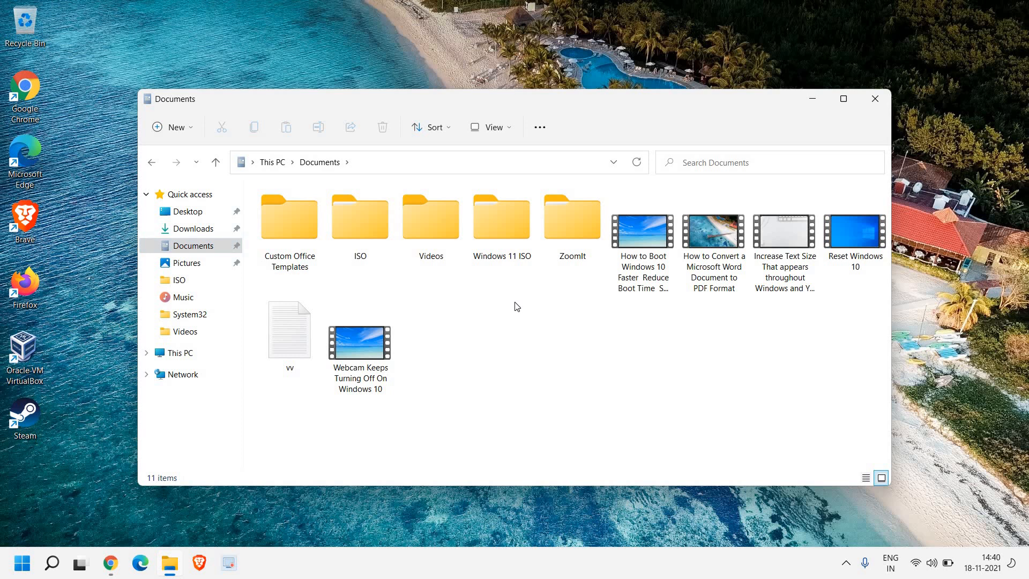
- Re-sort Documents, look through the 5 items in Pictures, then close File Explorer
{"action": "right_click", "coordinate": [517, 307]}
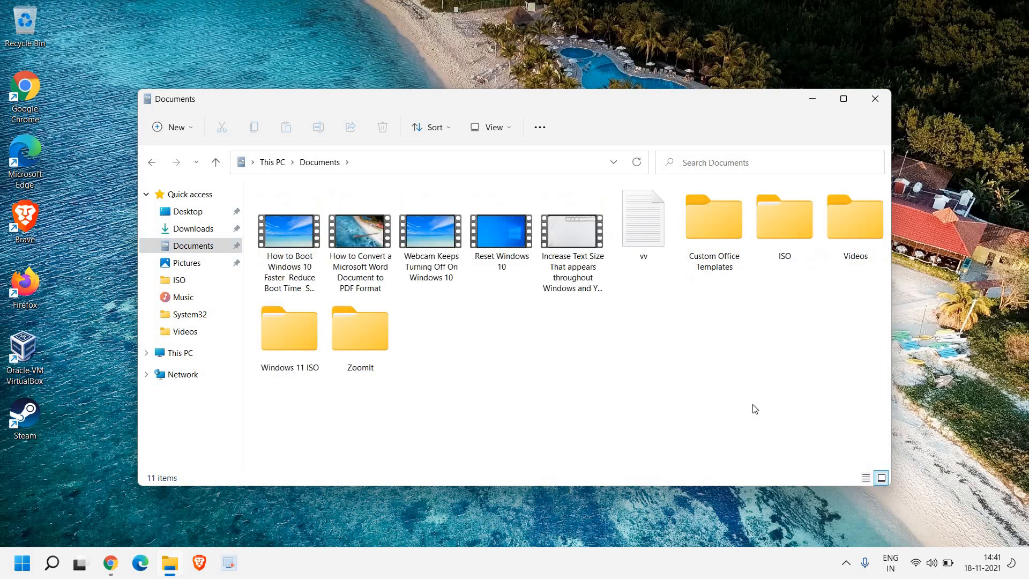
{"action": "mouse_move", "coordinate": [525, 383]}
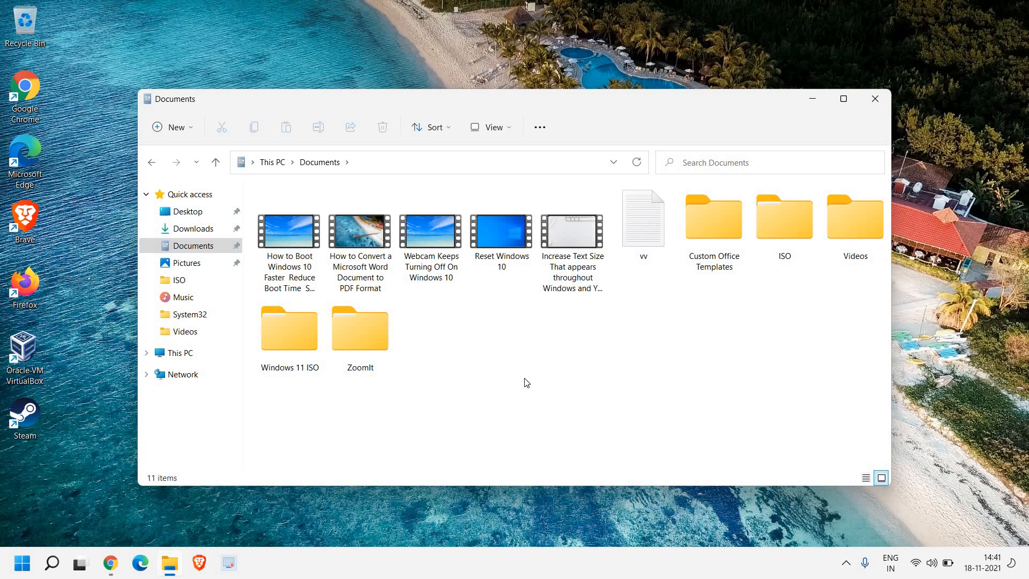
{"action": "mouse_move", "coordinate": [300, 248]}
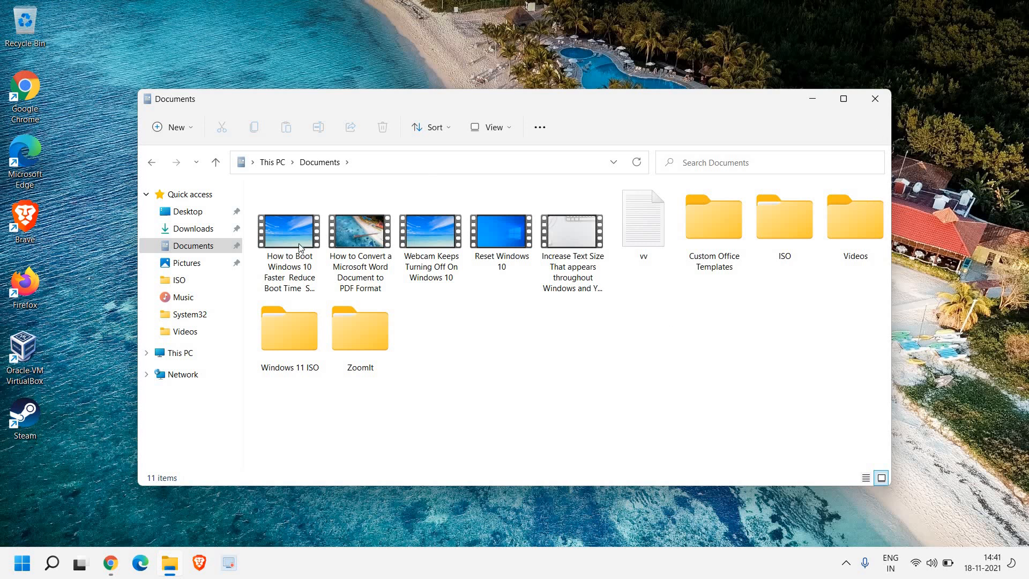
{"action": "mouse_move", "coordinate": [191, 245]}
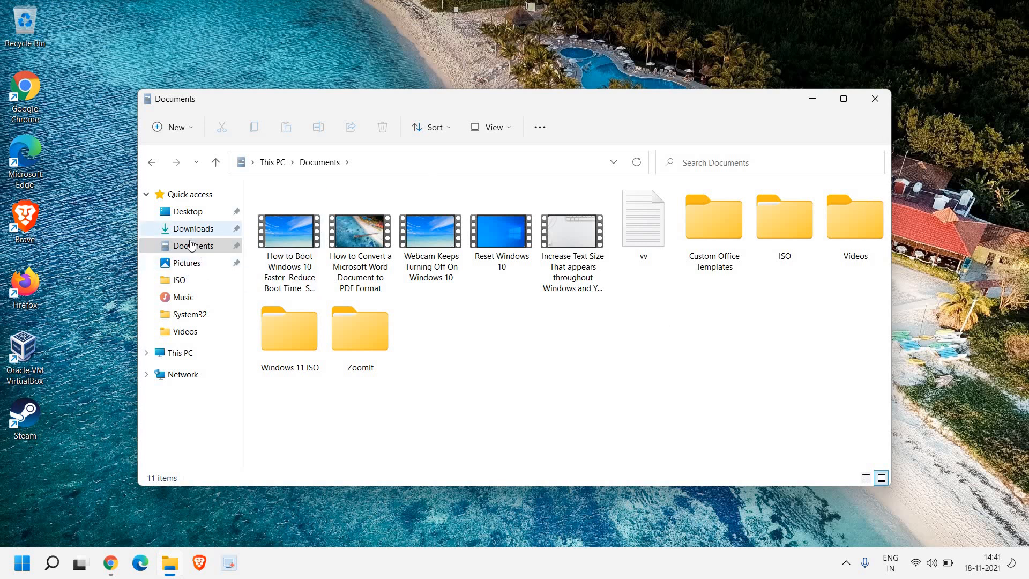
{"action": "left_click", "coordinate": [187, 263]}
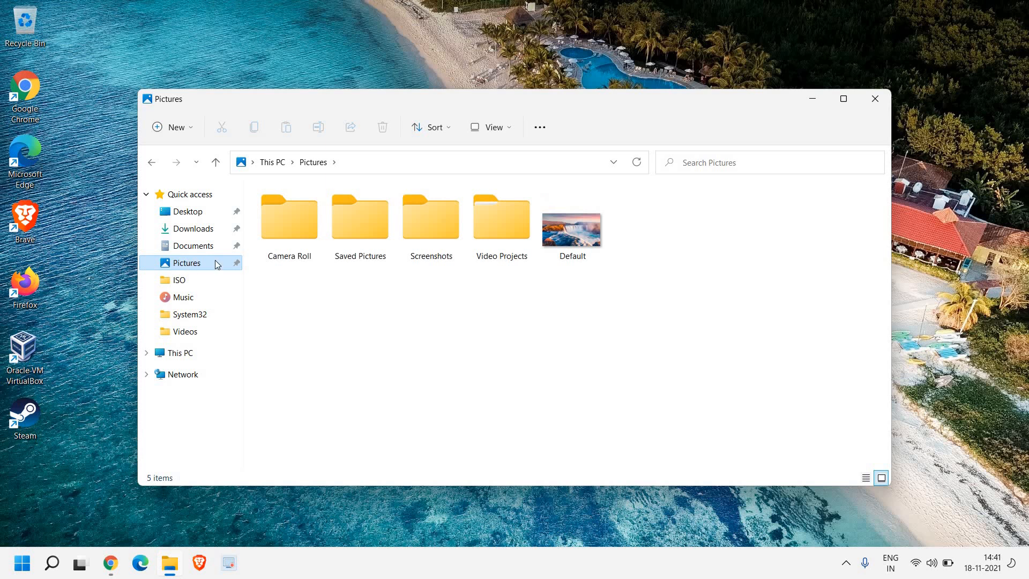
{"action": "mouse_move", "coordinate": [605, 357]}
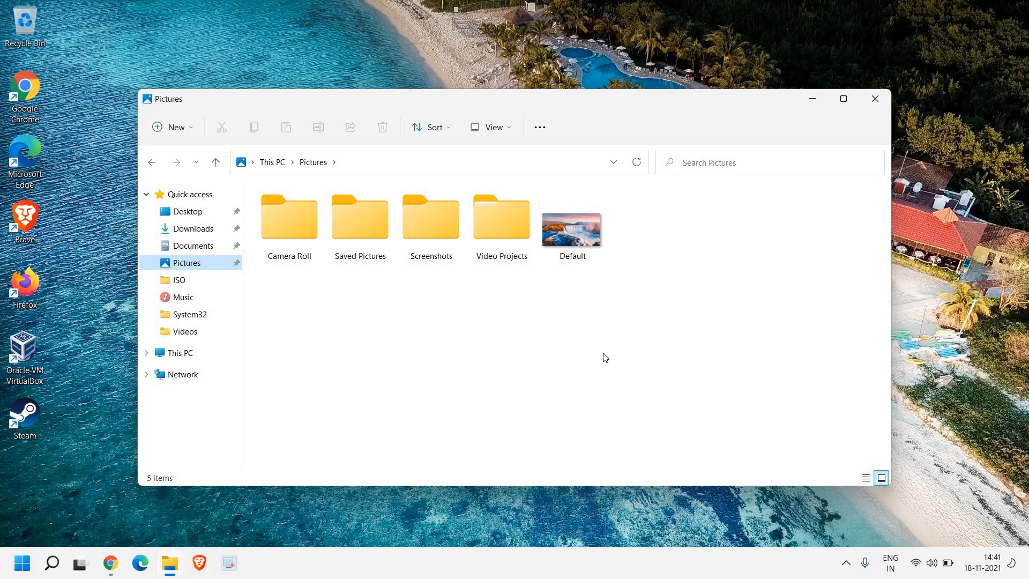
{"action": "mouse_move", "coordinate": [874, 98]}
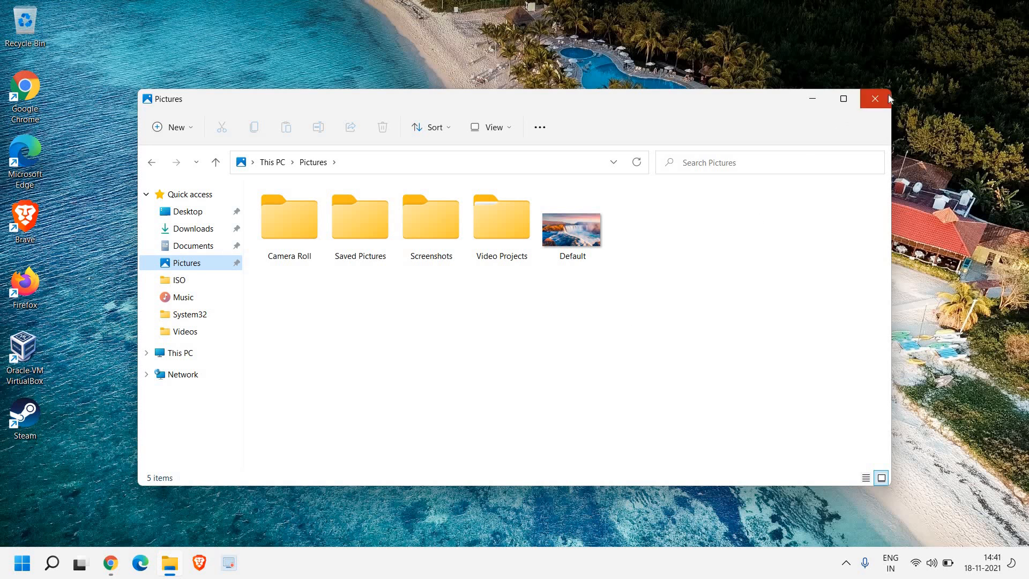
{"action": "left_click", "coordinate": [874, 98]}
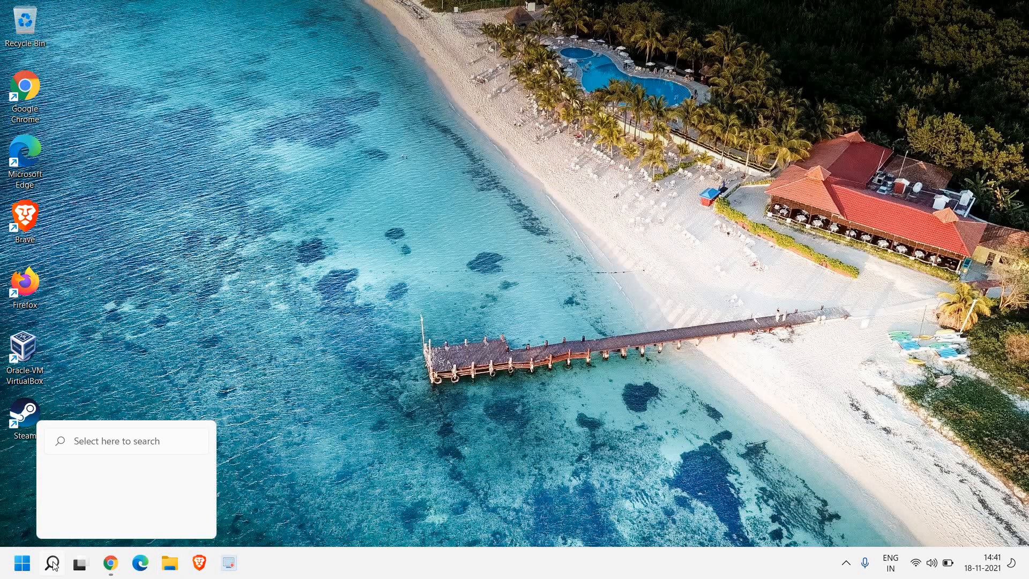
- Search 'unin' from the taskbar to reach Add or remove programs
{"action": "left_click", "coordinate": [52, 564]}
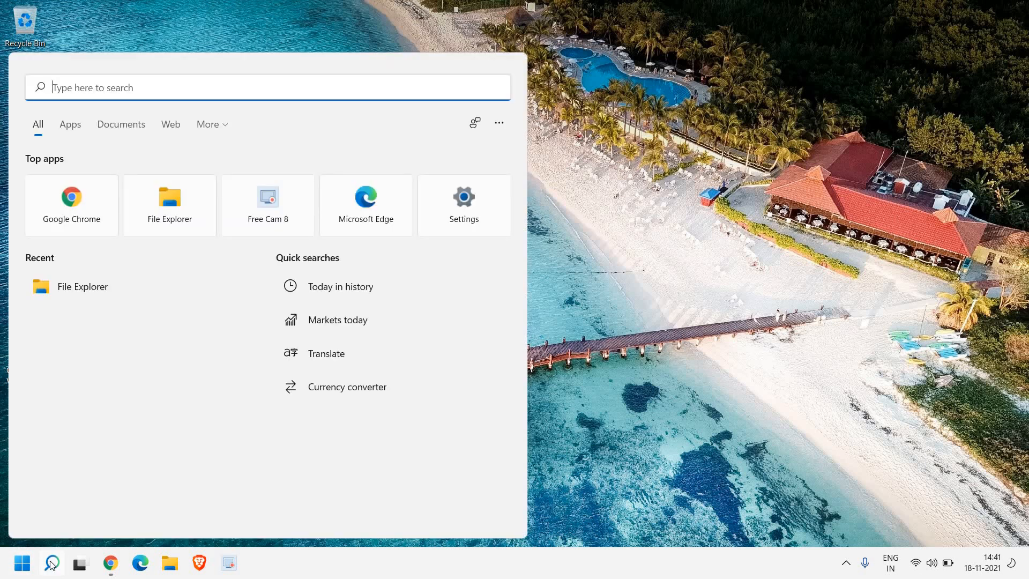
{"action": "type", "text": "unin"}
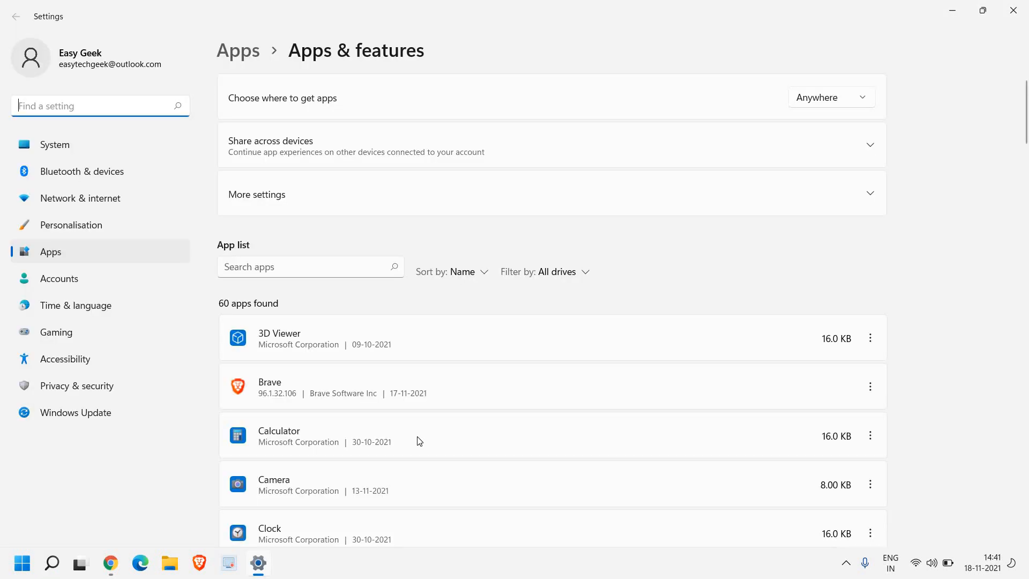
- Scroll to Free Cam 8, view and dismiss its options, then close Settings
{"action": "scroll", "scroll_direction": "down", "scroll_amount": 3}
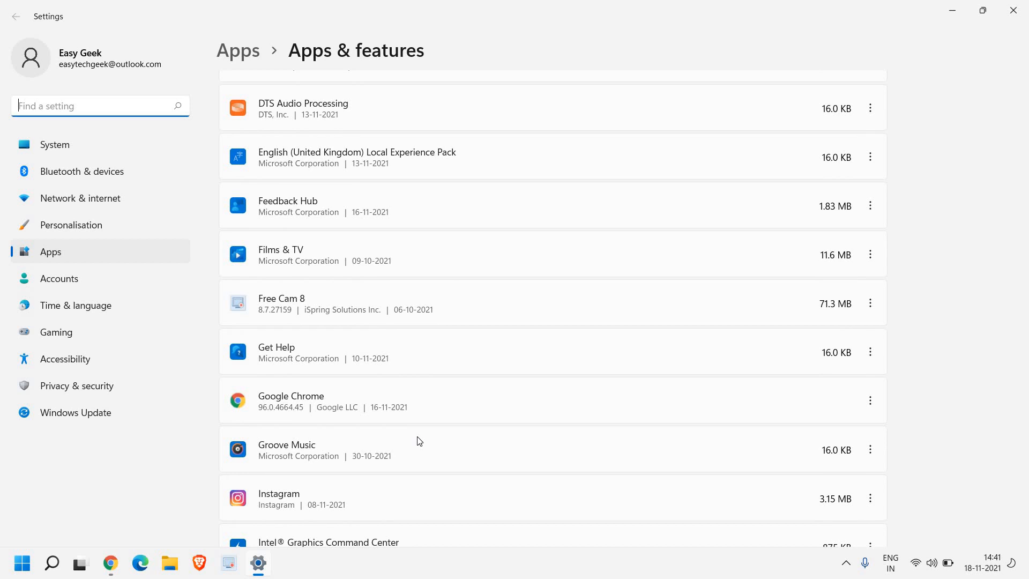
{"action": "mouse_move", "coordinate": [871, 304]}
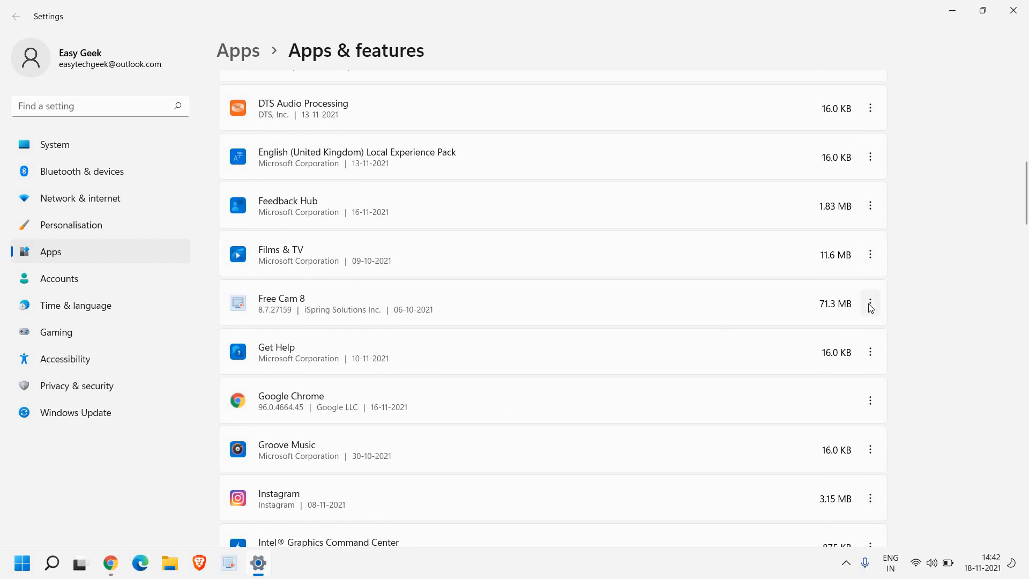
{"action": "left_click", "coordinate": [871, 303]}
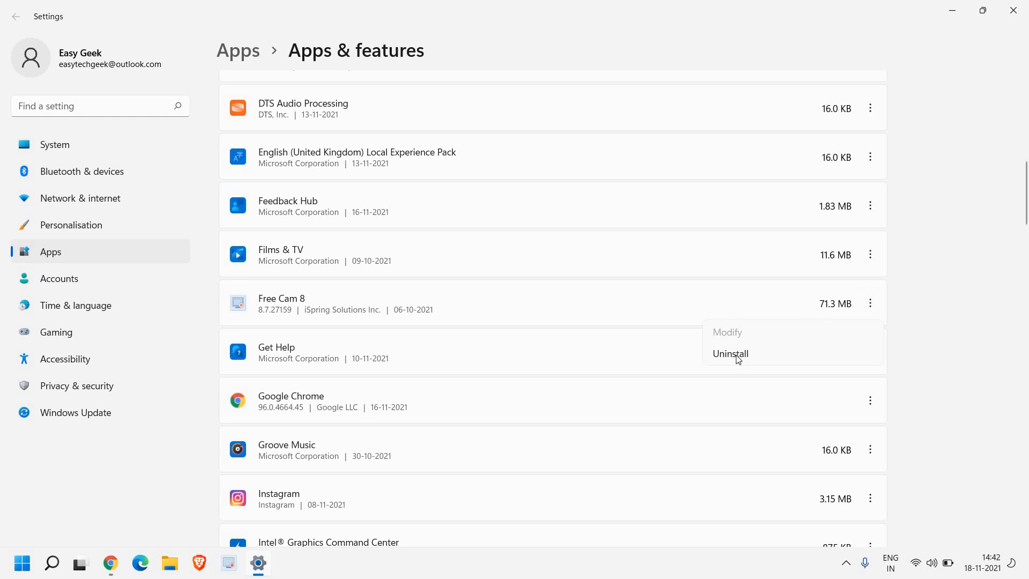
{"action": "mouse_move", "coordinate": [868, 497]}
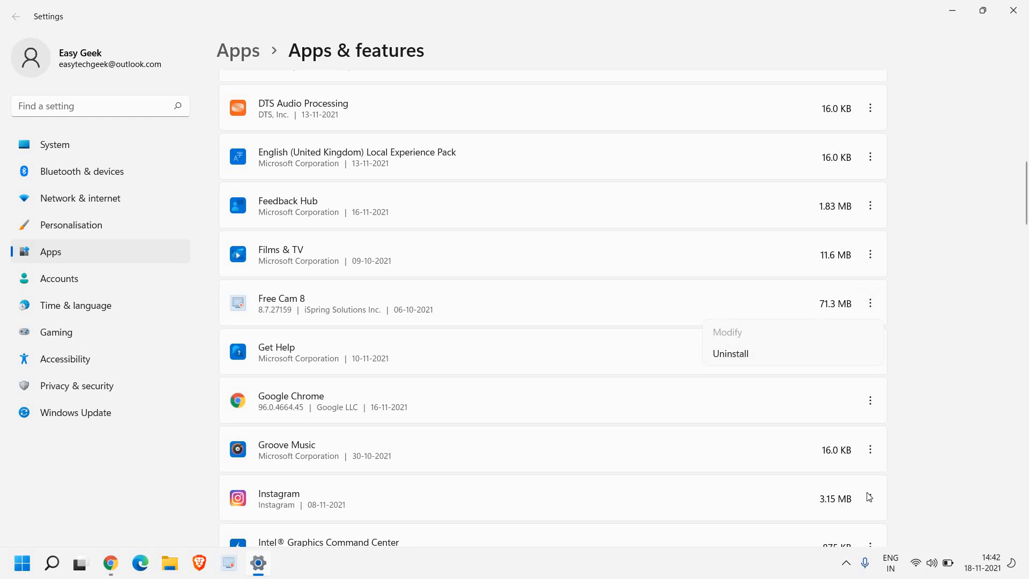
{"action": "left_click", "coordinate": [978, 304]}
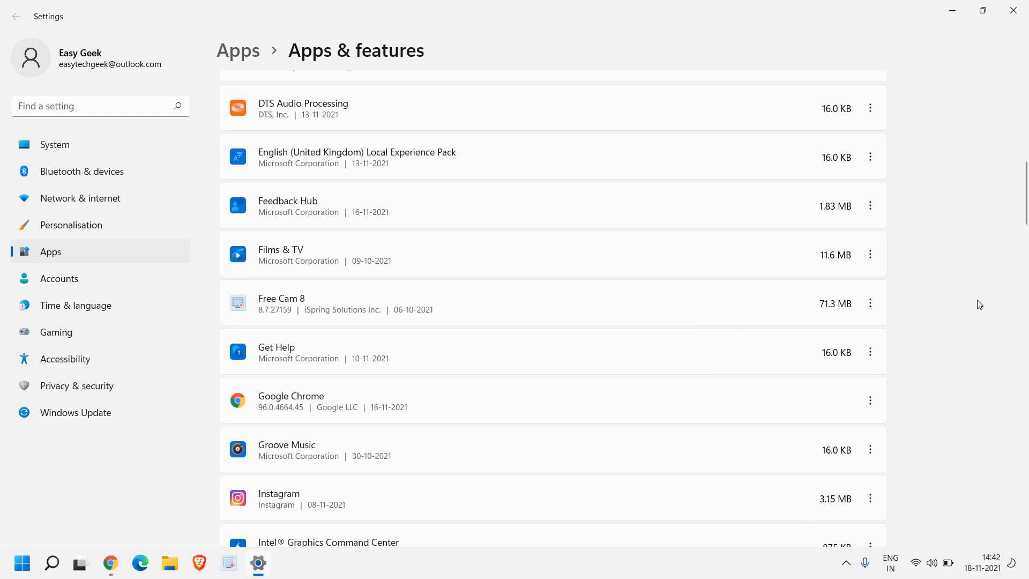
{"action": "left_click", "coordinate": [1012, 16]}
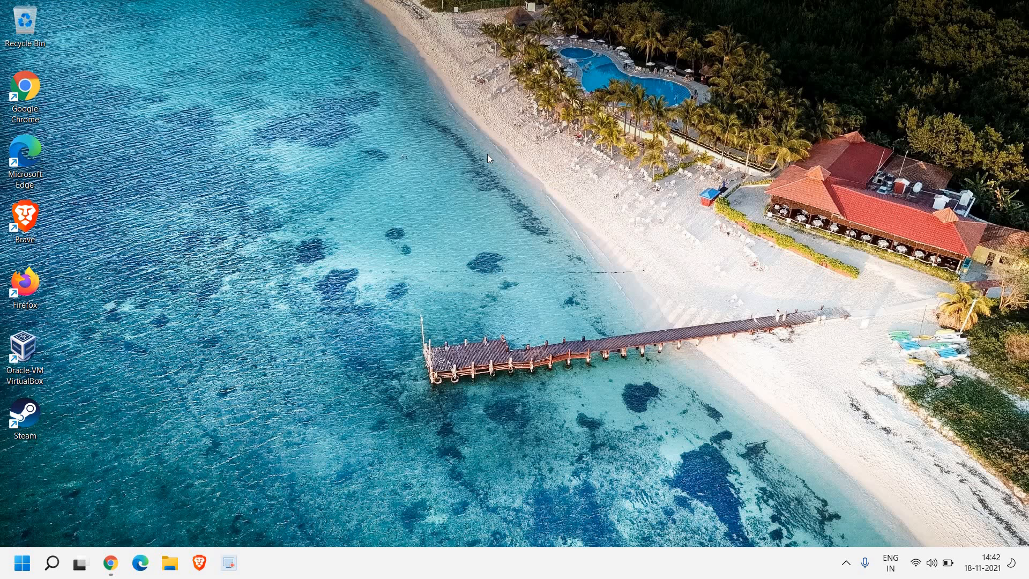